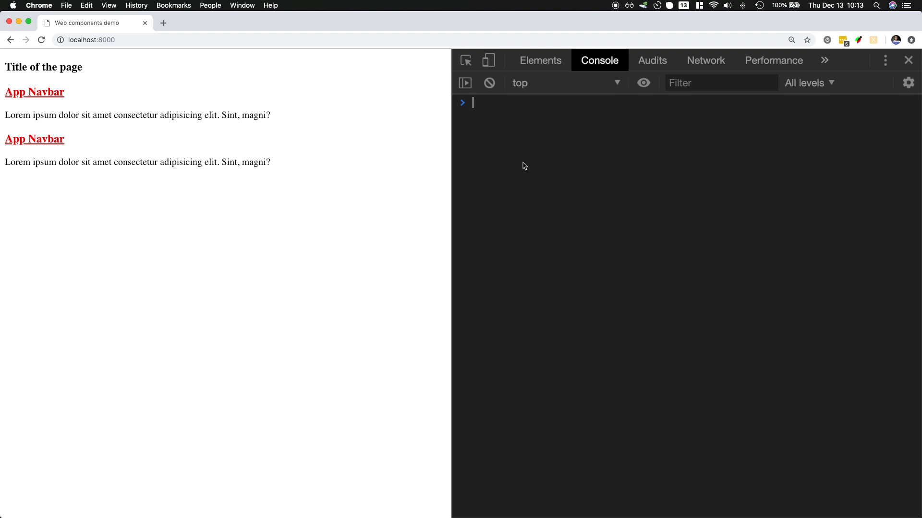
mouse_move(519, 158)
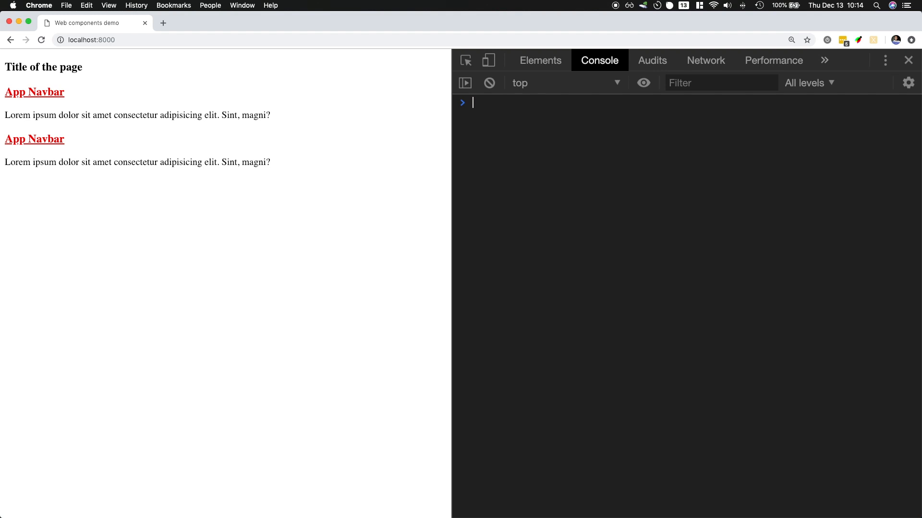
Evaluate the `Hello World` template literal in the Chrome console.
type("\"\"")
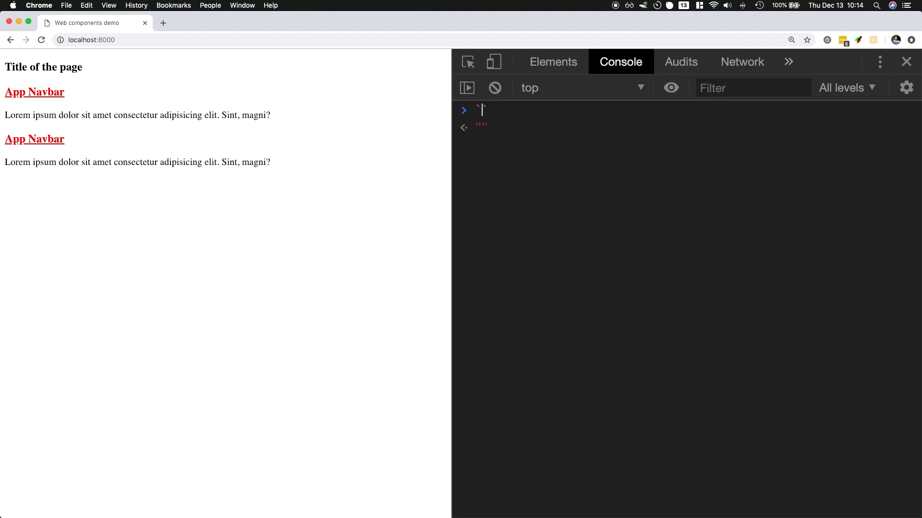
type("Hello")
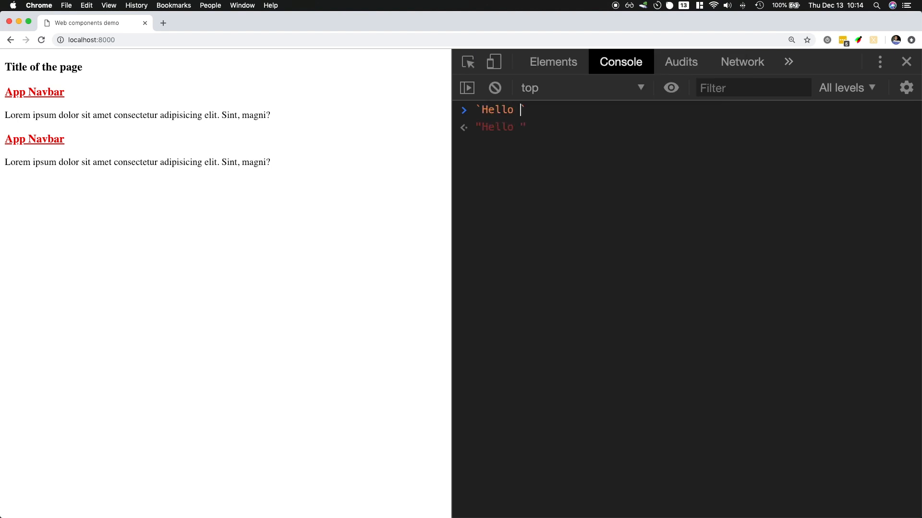
type("World")
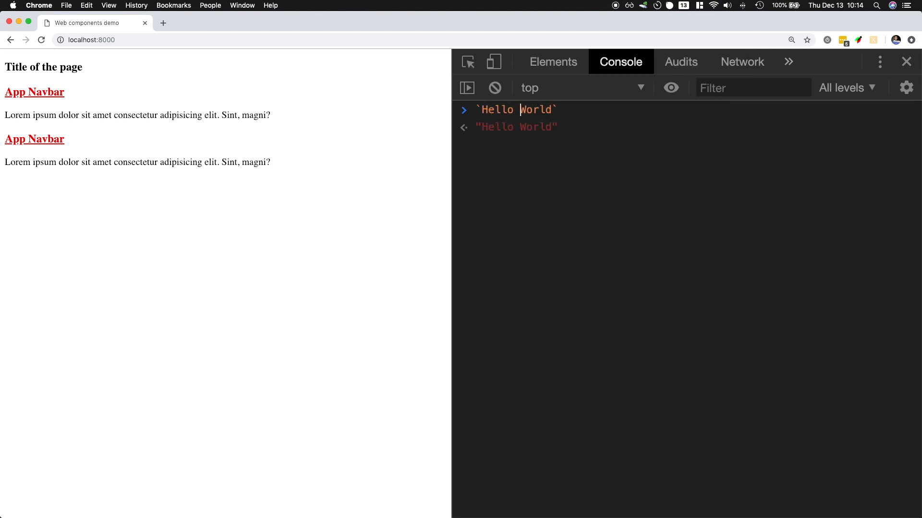
key("Enter")
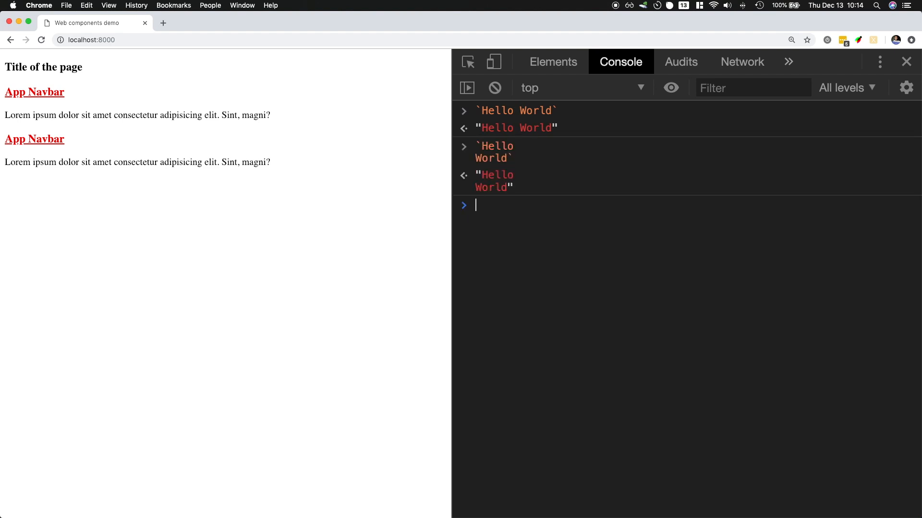
Define const name = "Jad", evaluate `Hello ${name}`, then try tag`Hello ${name}`.
type("const n")
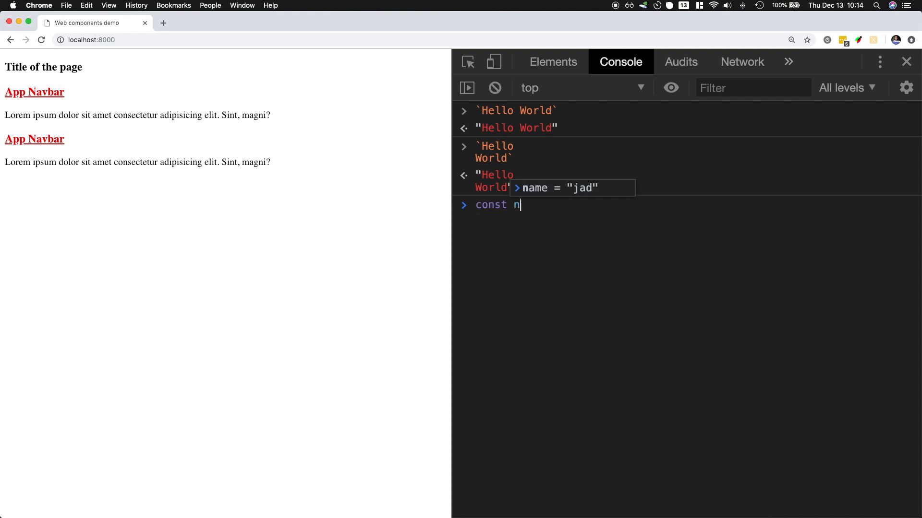
key("Enter")
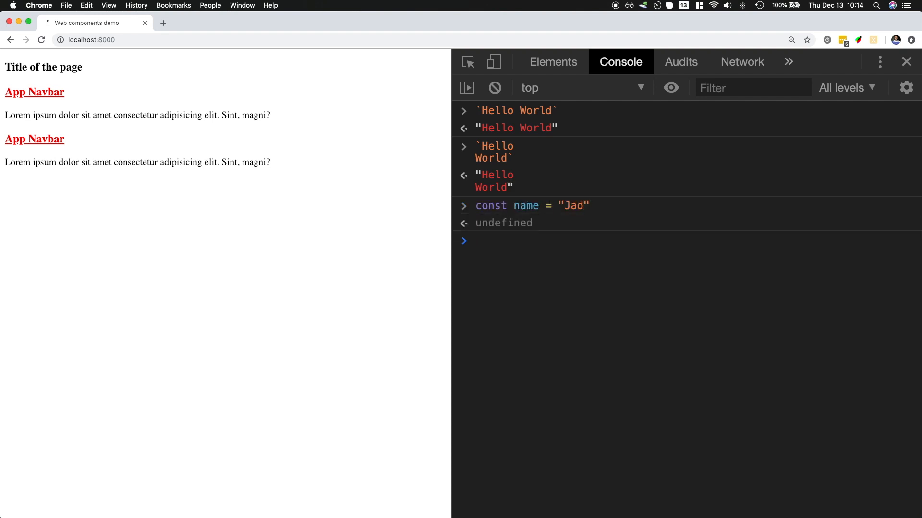
type("`Hello $`")
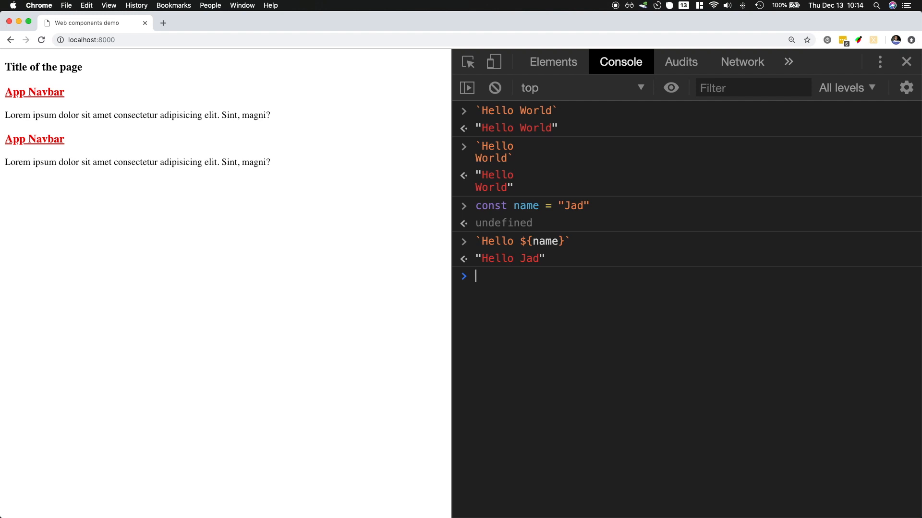
key("Enter")
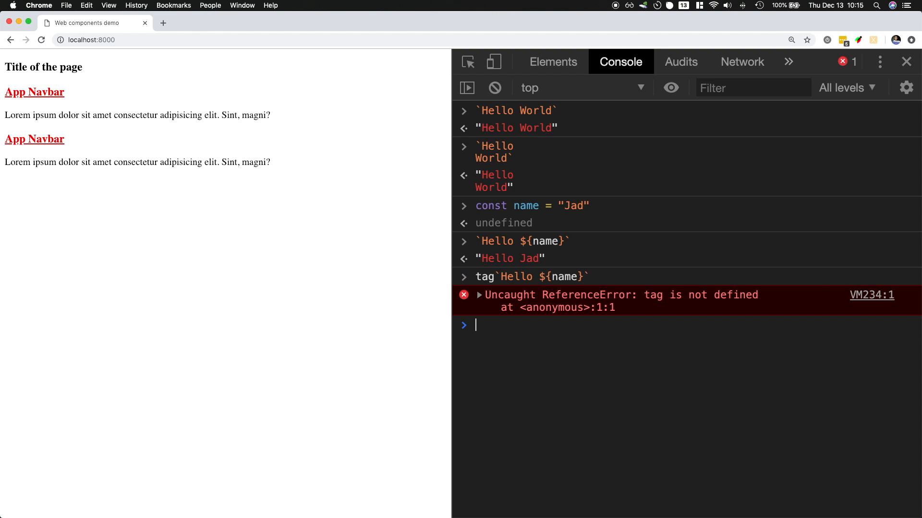
Define tag(strings, ...values) logging {strings, values} and run tag`Hello ${name}`.
left_click(480, 296)
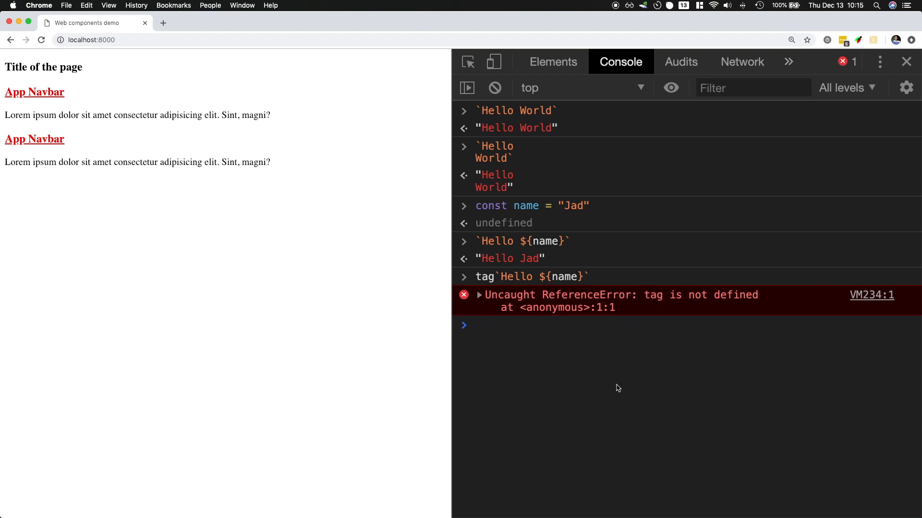
type("function tag(strings,")
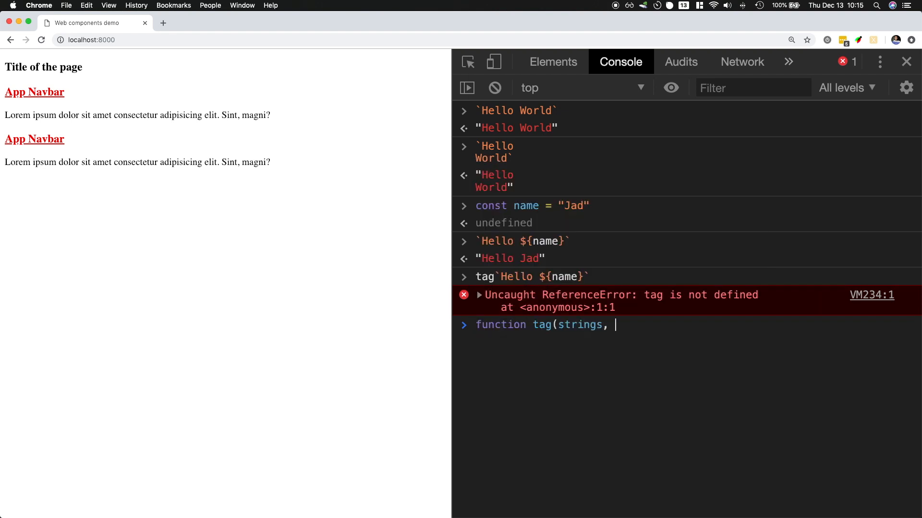
type("...values){")
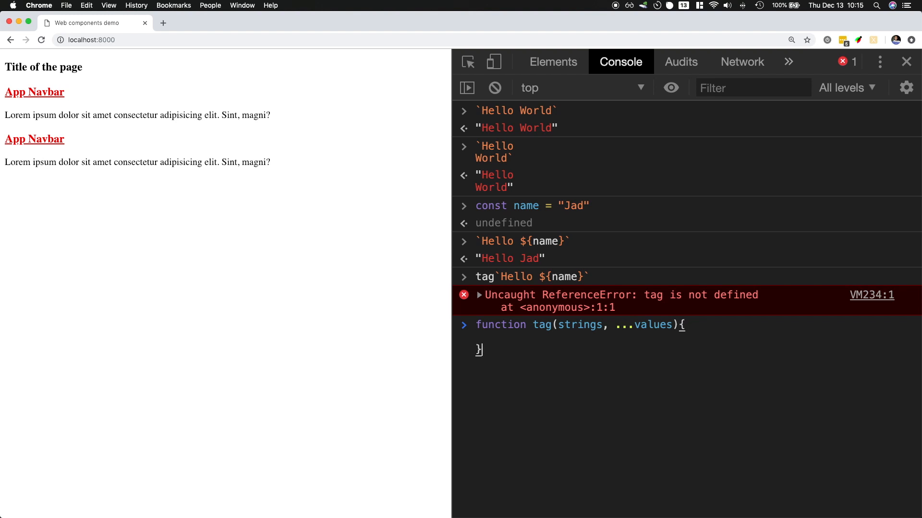
type("console.log({")
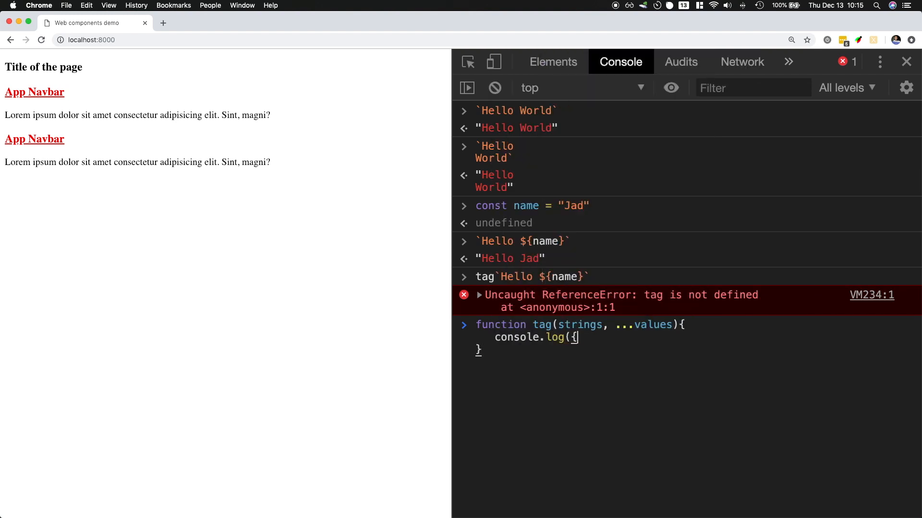
type("strings, values});")
type("tag`Hello ${name}`")
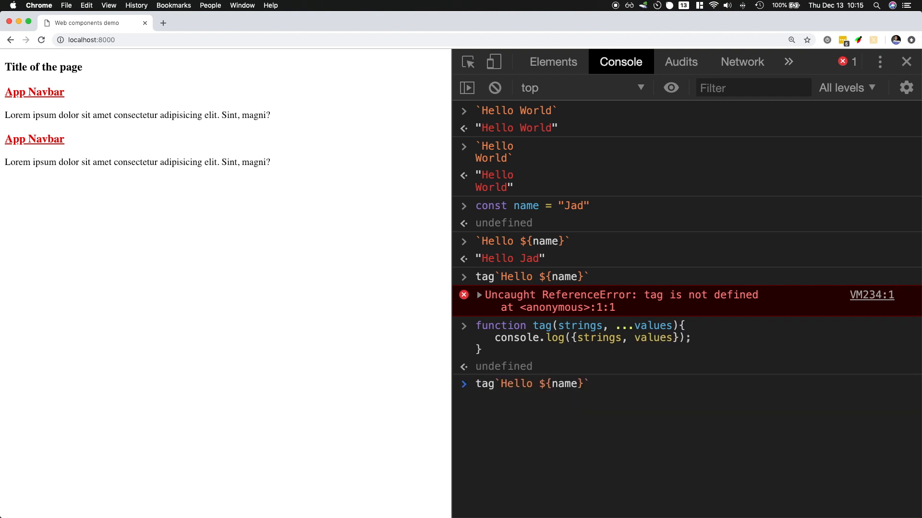
key("Enter")
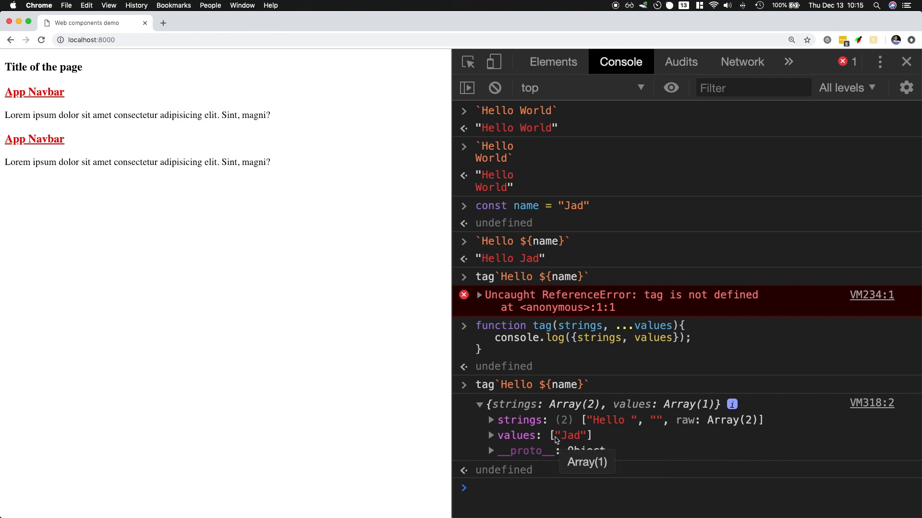
mouse_move(551, 497)
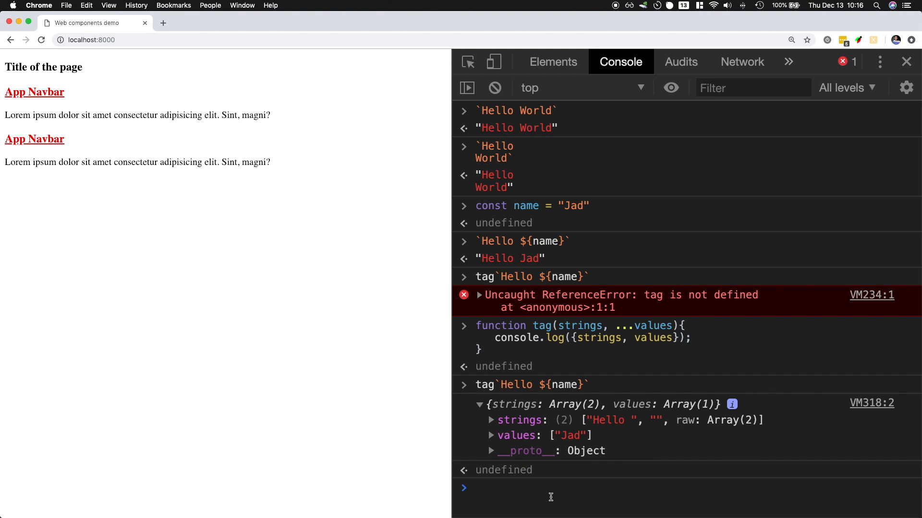
Clear the console, alias const html = tag, and start an html template with div id="navbar".
left_click(494, 87)
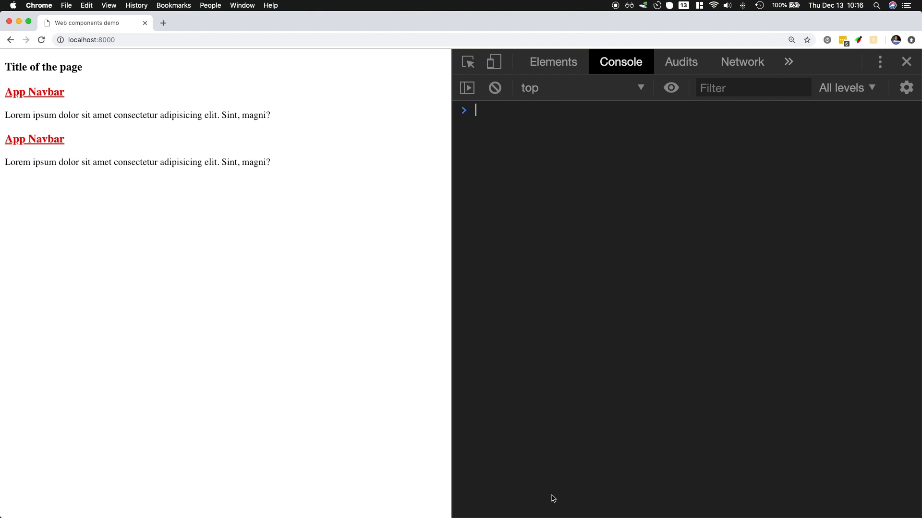
type("const html = tag")
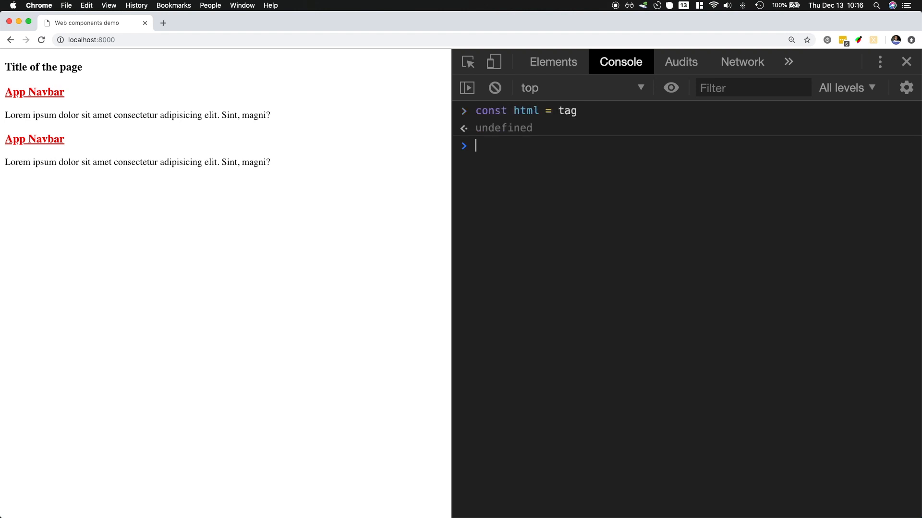
type("html``")
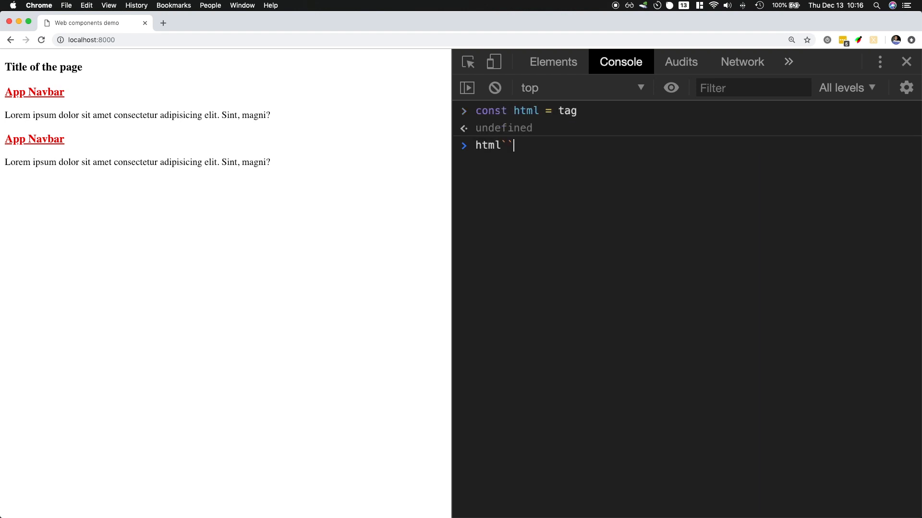
type("<d")
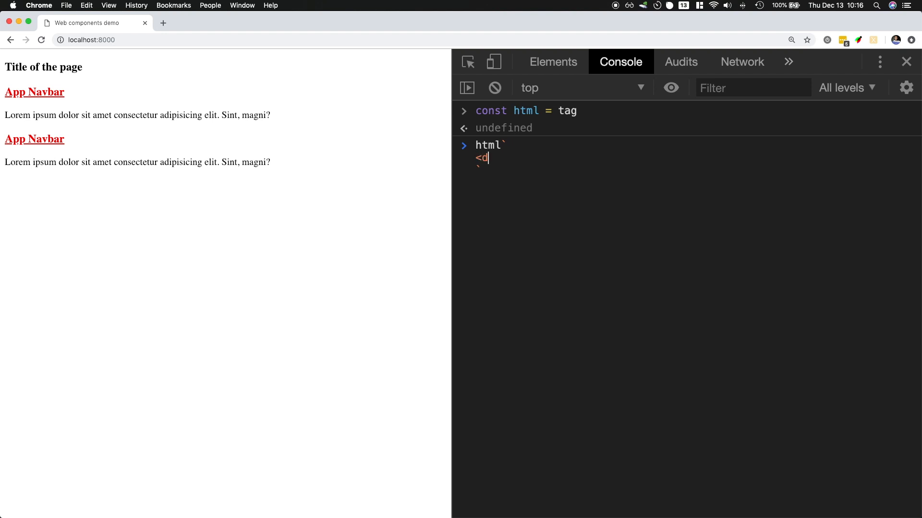
type("iv i")
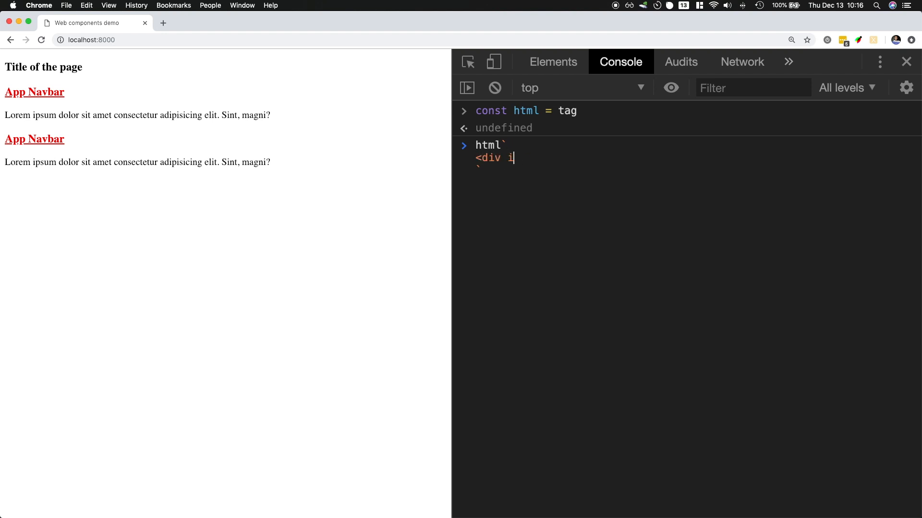
type("d=\"navbar\">")
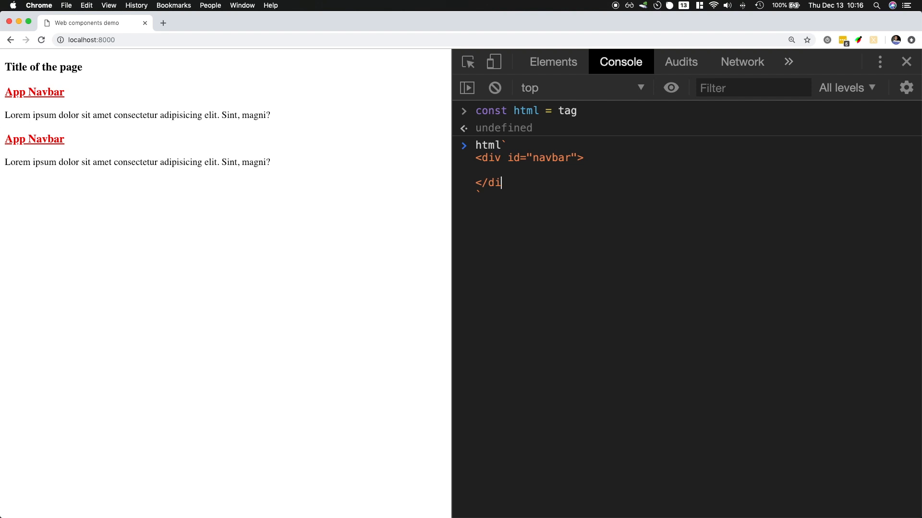
Add an h2 'Hello ${name}' to the template, run it, and expand the logged object.
type("v>")
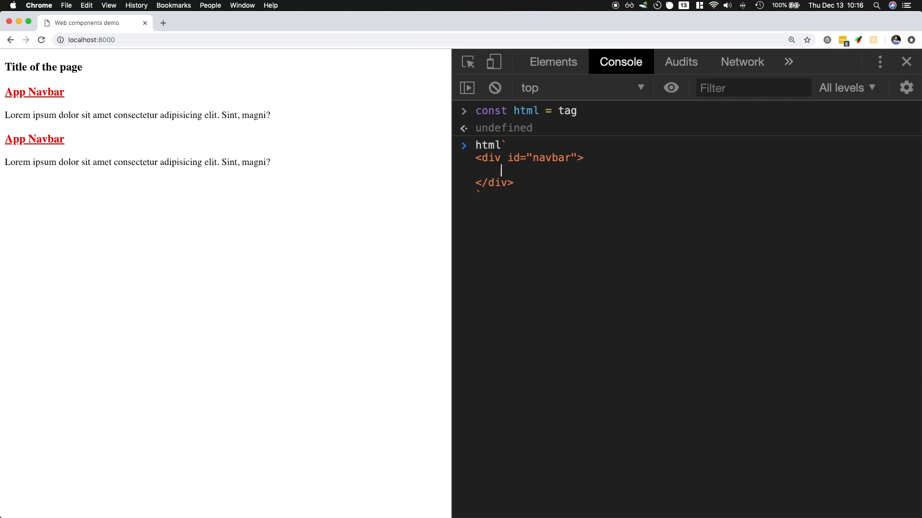
type("<h2></h2>")
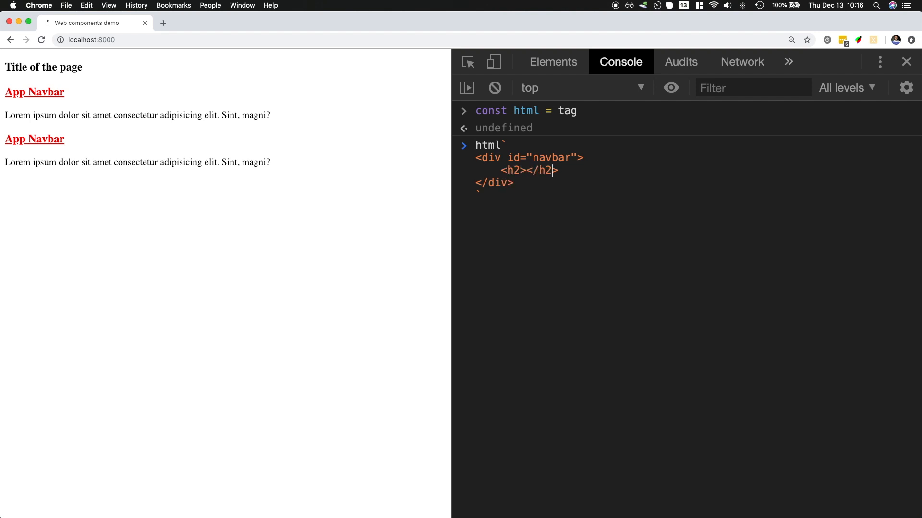
type("Hello ${}")
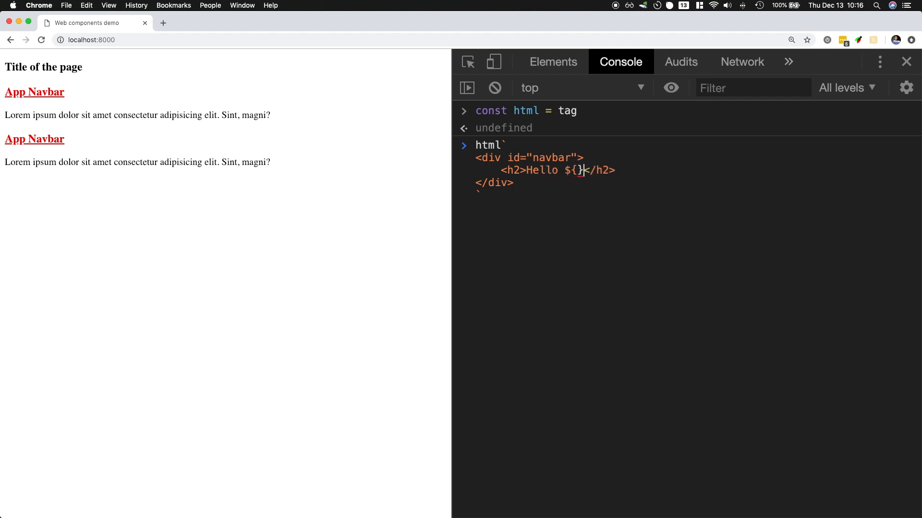
type("name")
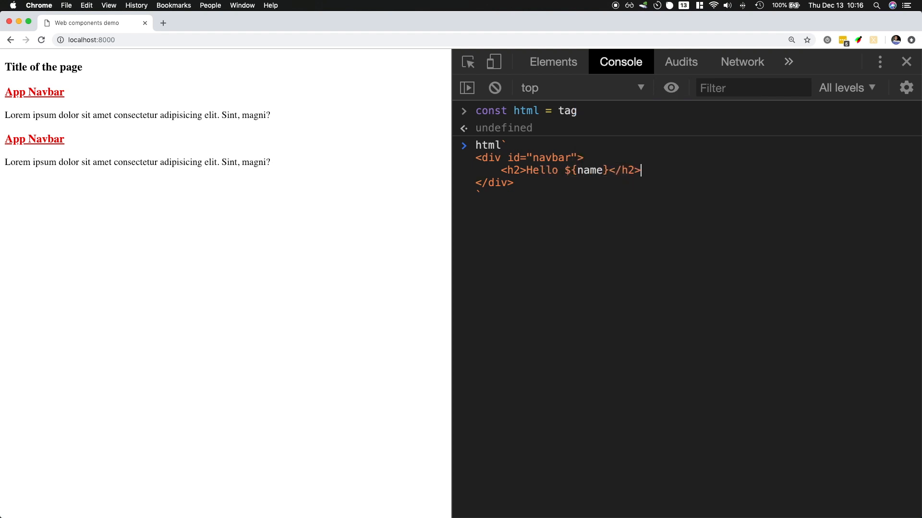
key("Enter")
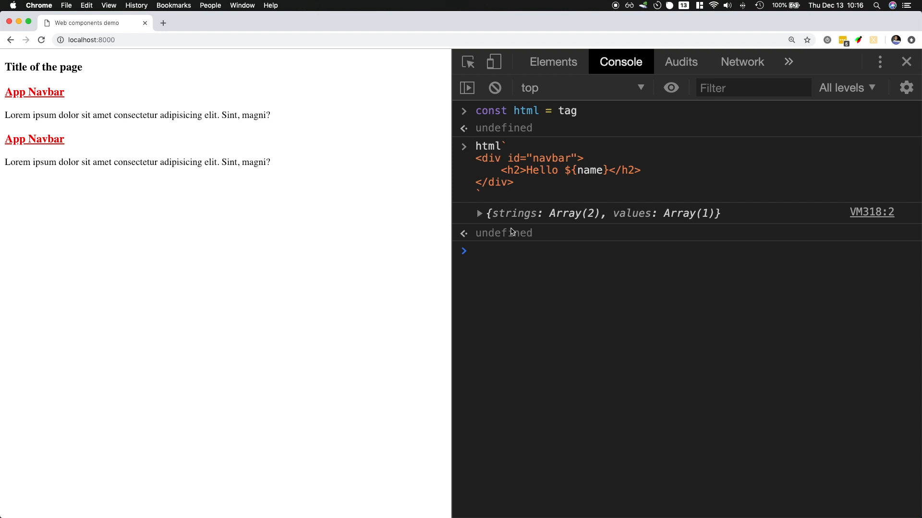
left_click(479, 213)
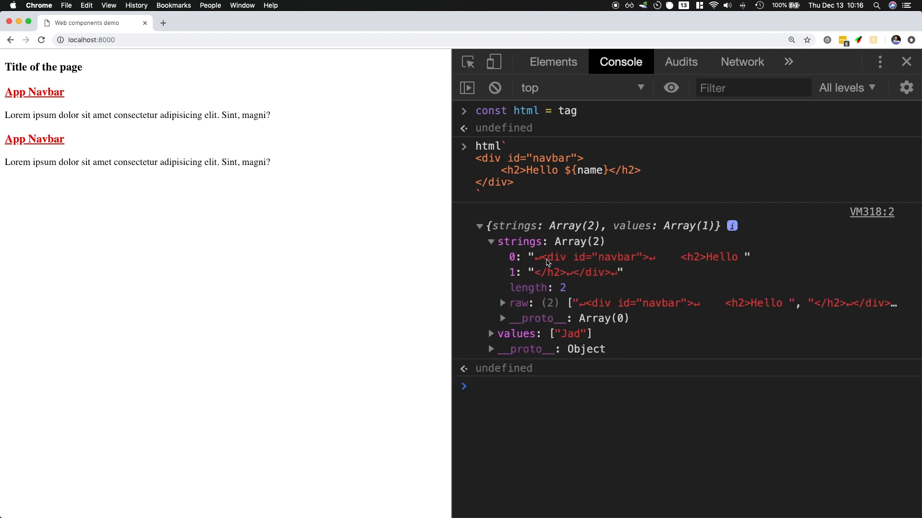
mouse_move(746, 260)
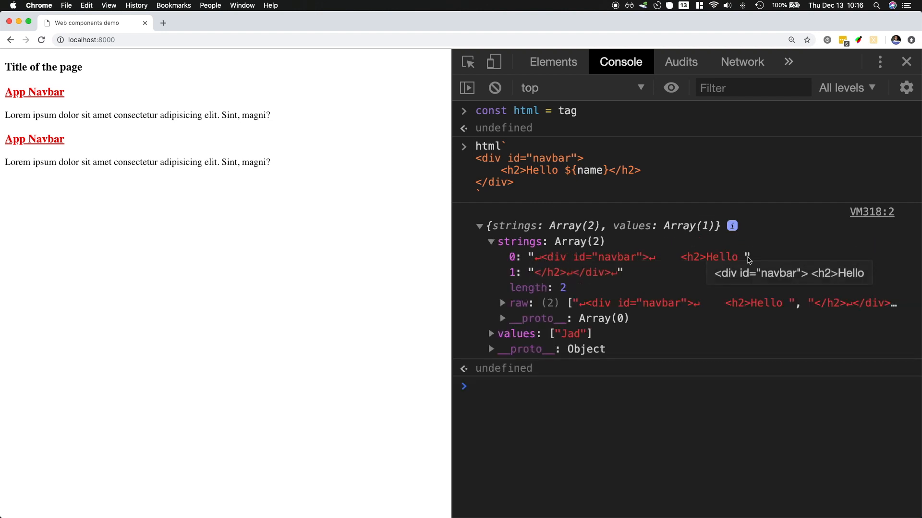
mouse_move(590, 278)
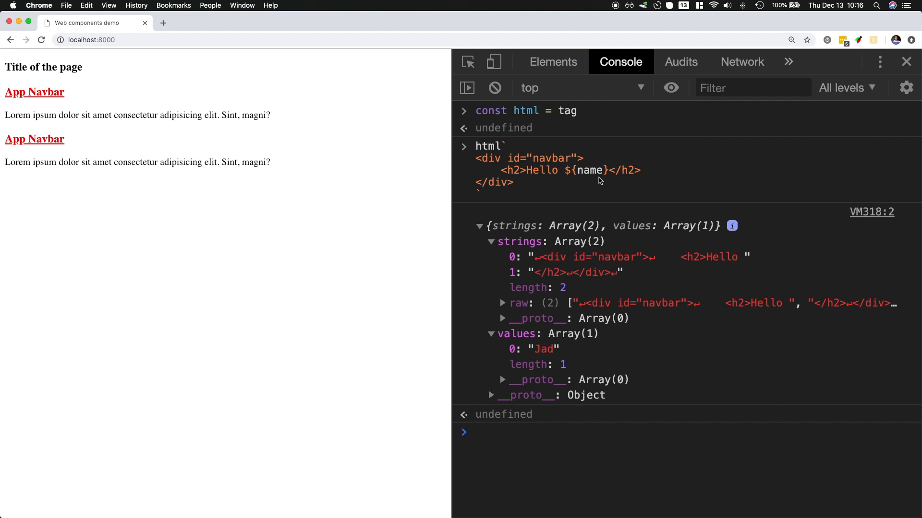
mouse_move(563, 353)
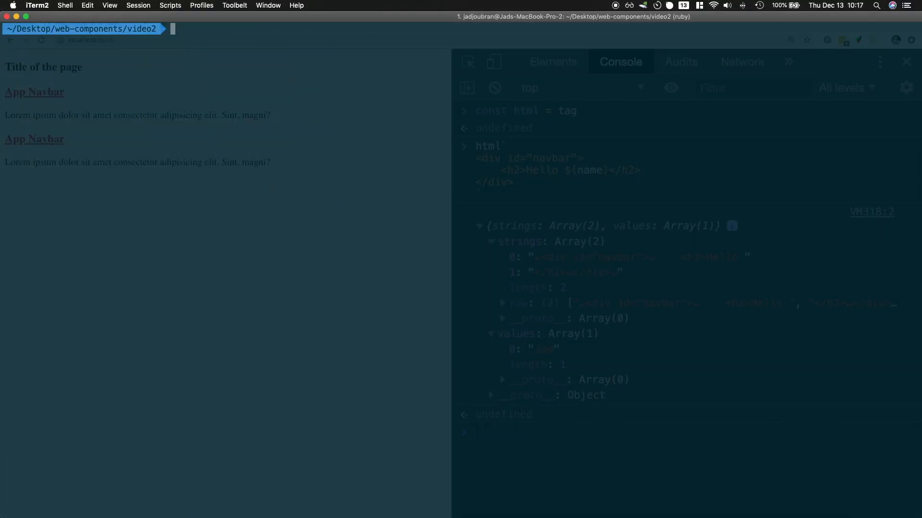
Enter npm install polymer-cli in iTerm2 and check the Chrome console.
type("npm ins")
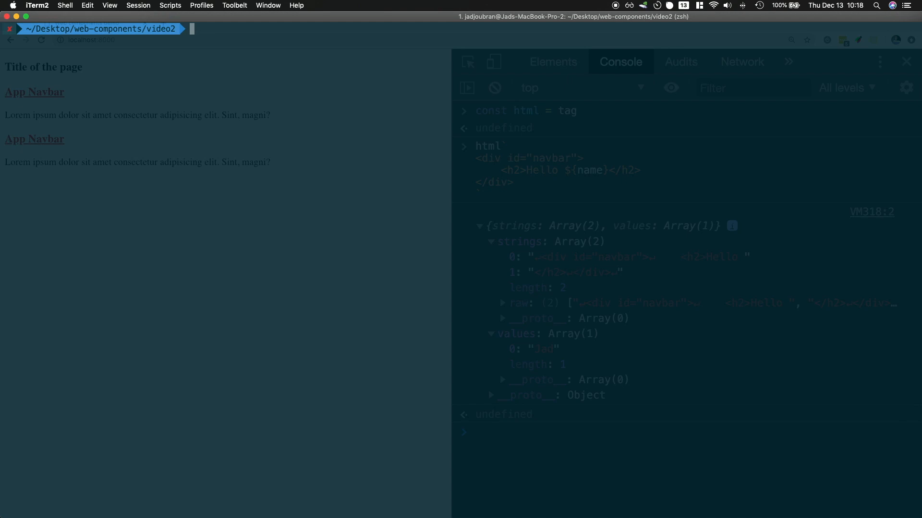
type("npm install polymer-cli -")
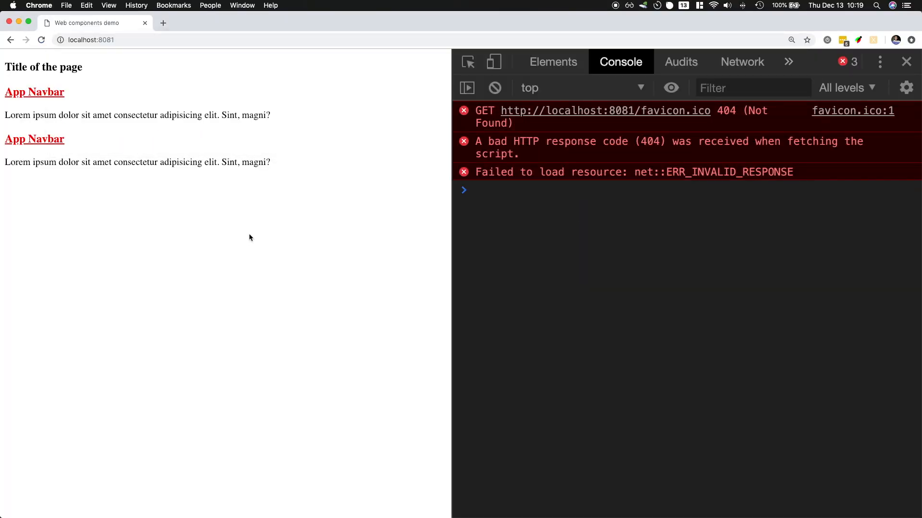
left_click(494, 87)
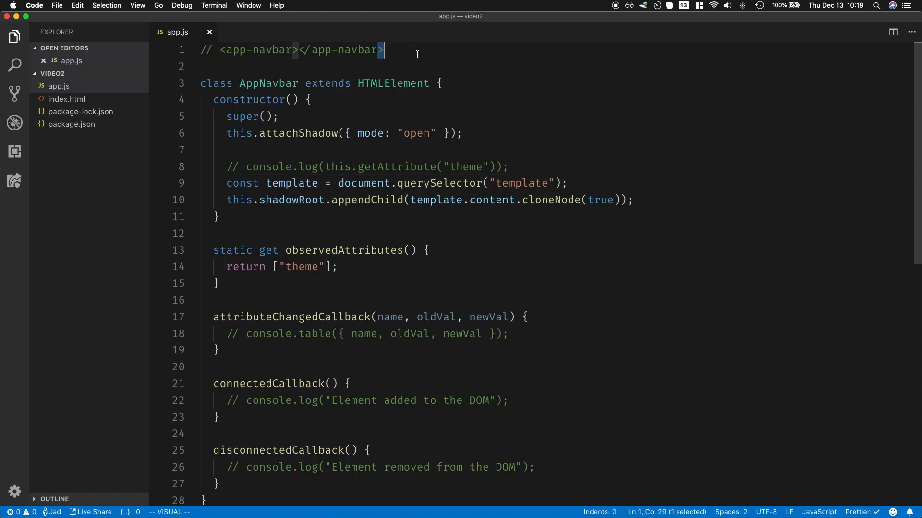
Make app.js's first line import { html, render } from "lit-html".
type("im")
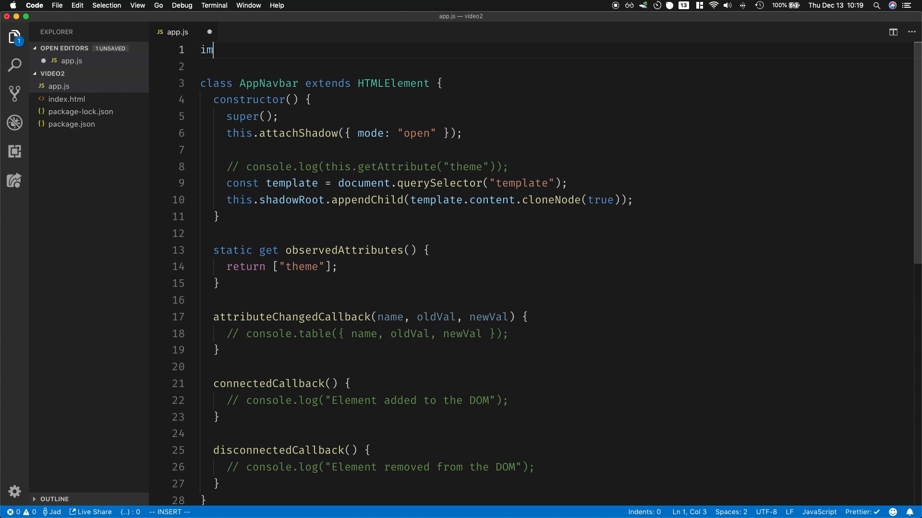
type("port {html} f")
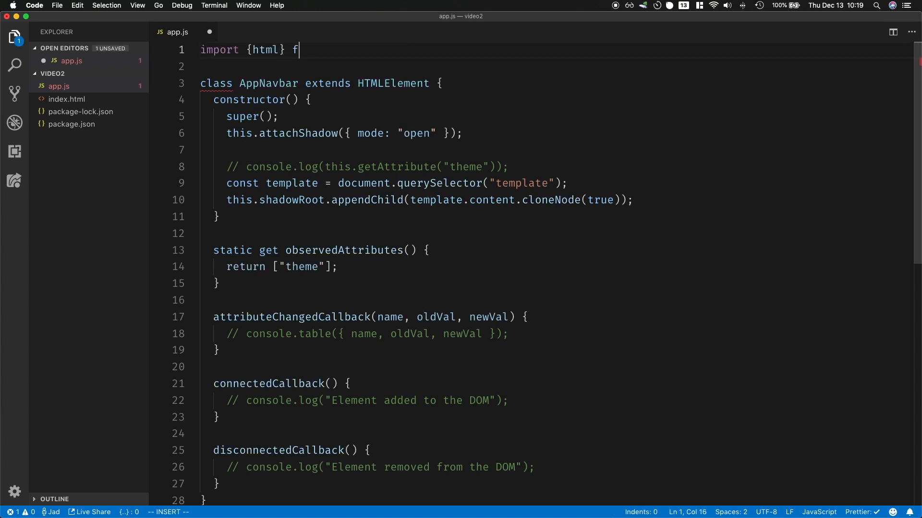
type("rom \"lit-html\";")
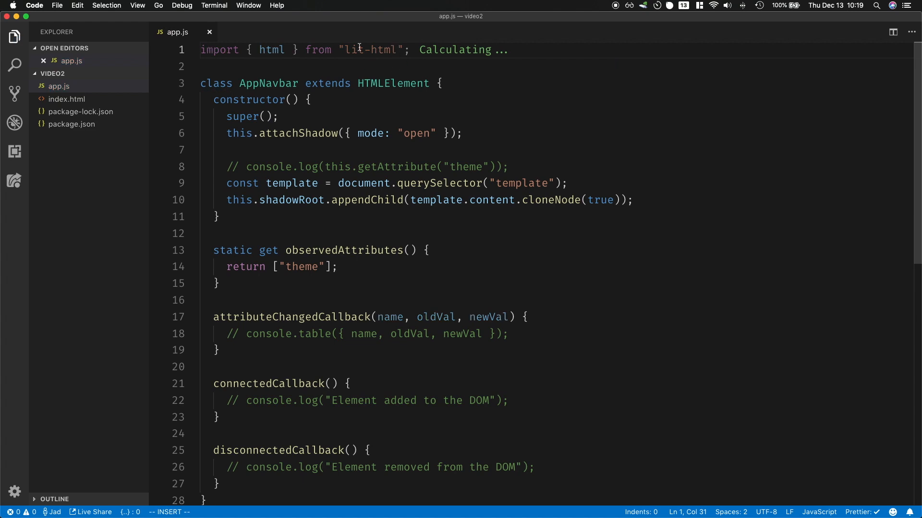
type(", render")
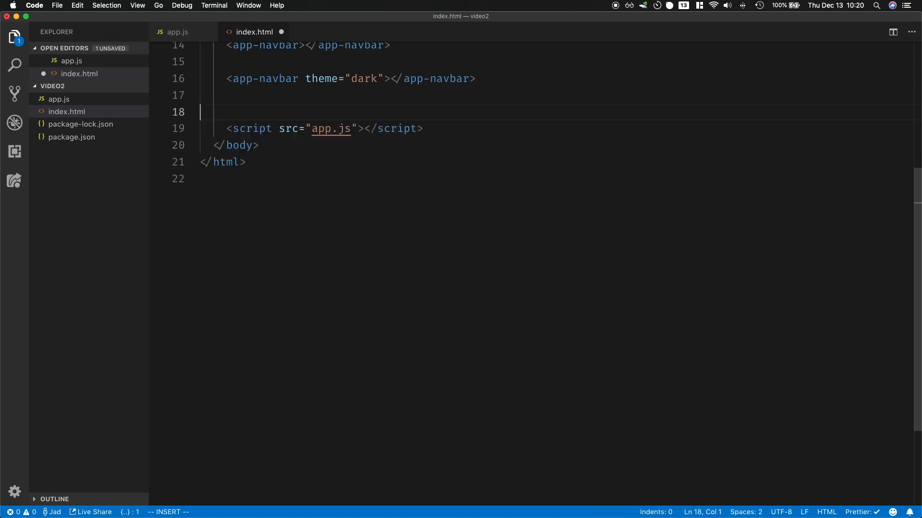
Add const template = html`…` with style, h3 and paragraph markup in the constructor.
left_click(178, 32)
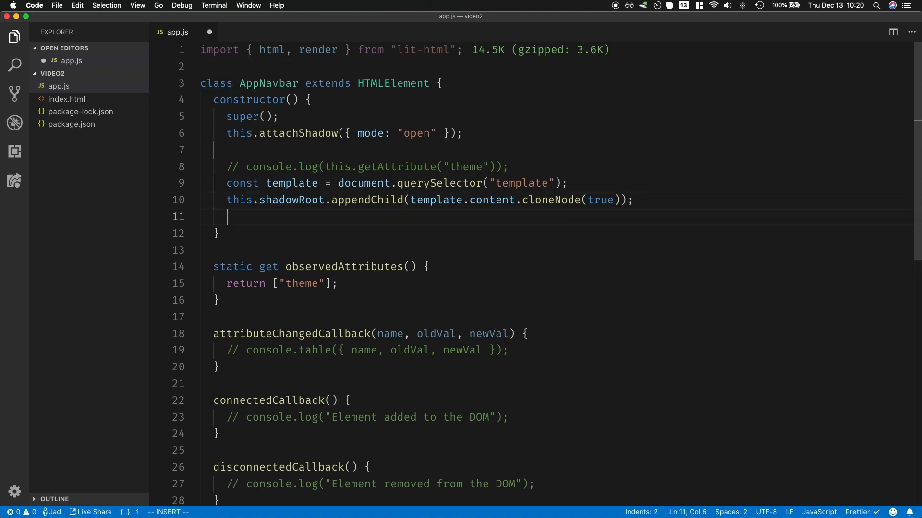
type("const template =")
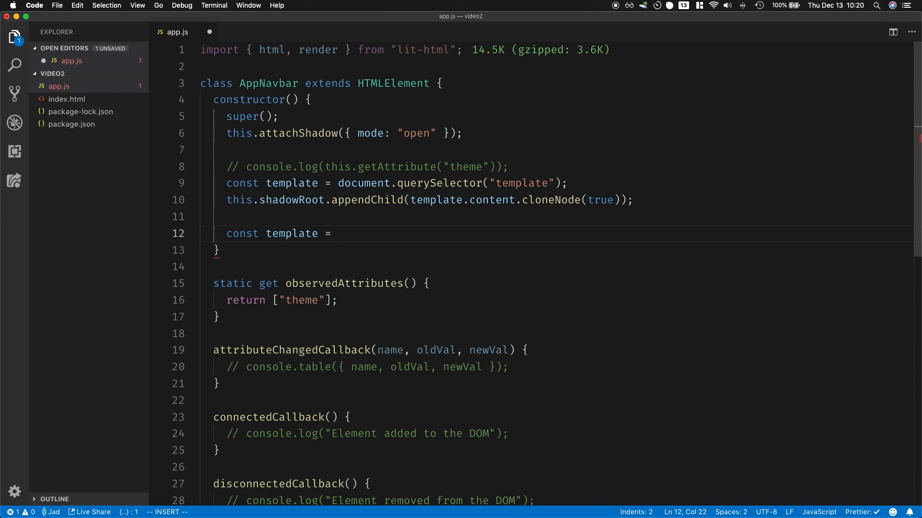
type("html")
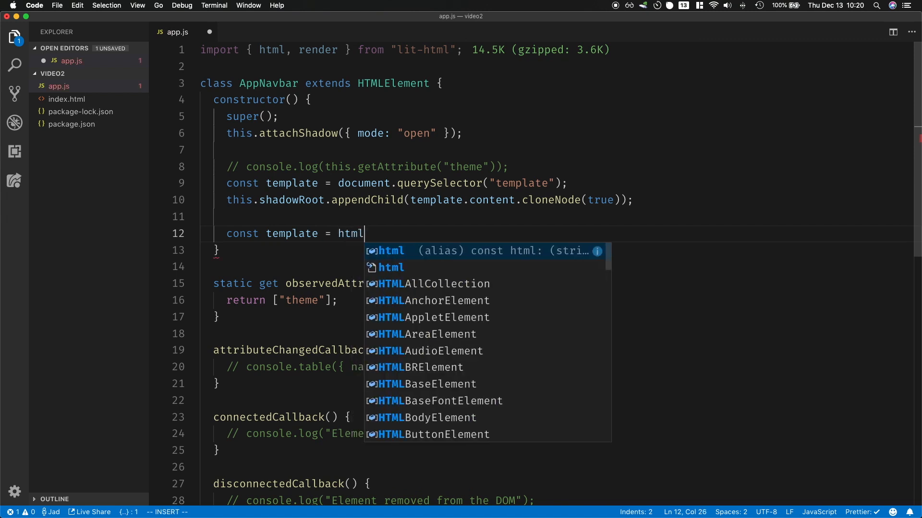
type("``")
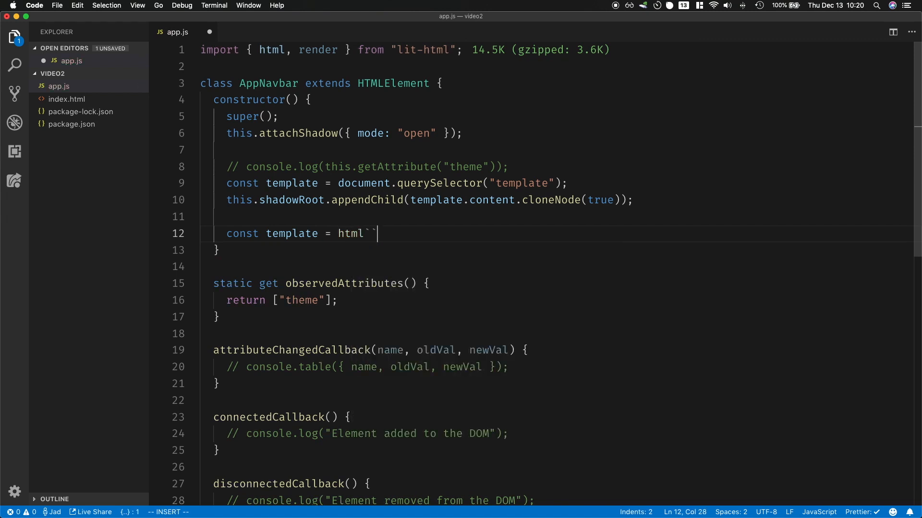
type(";")
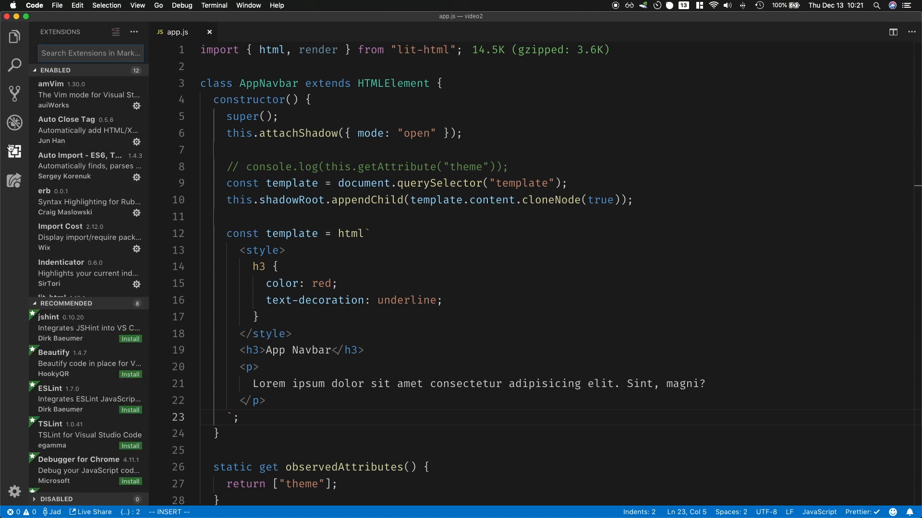
View the lit-html extension details, then return to app.js and the file list.
left_click(87, 198)
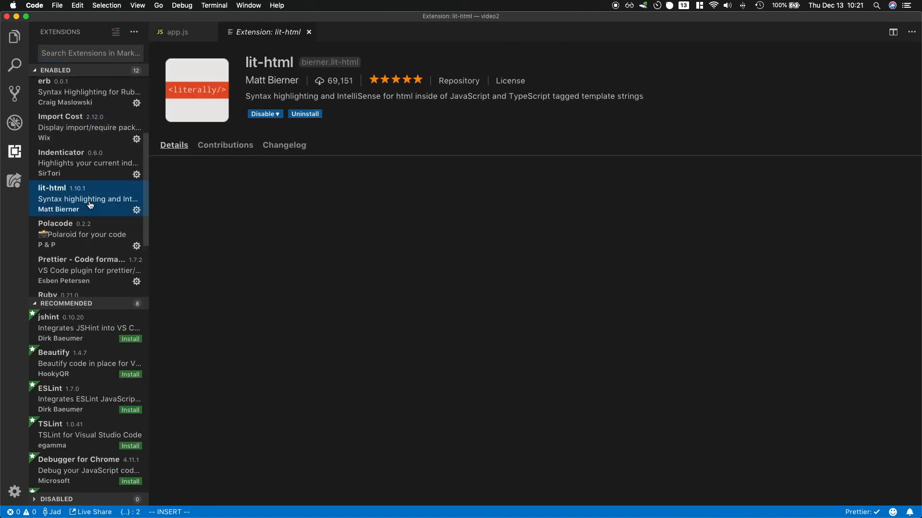
left_click(177, 32)
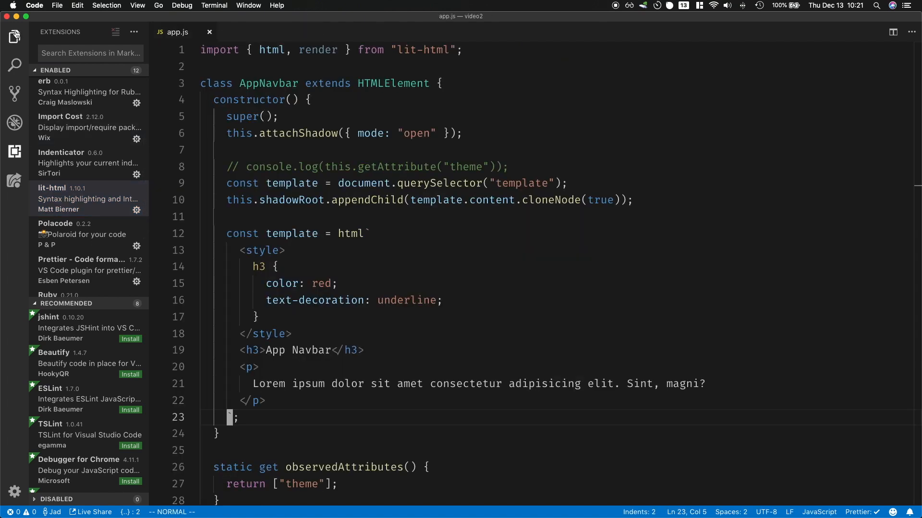
left_click(14, 36)
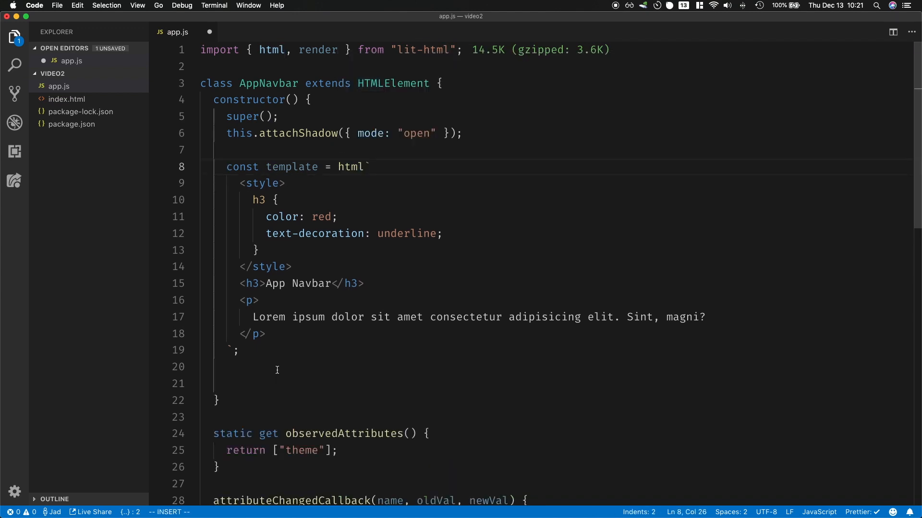
Replace the querySelector/appendChild lines with render(template, this.shadowRoot).
type("render(")
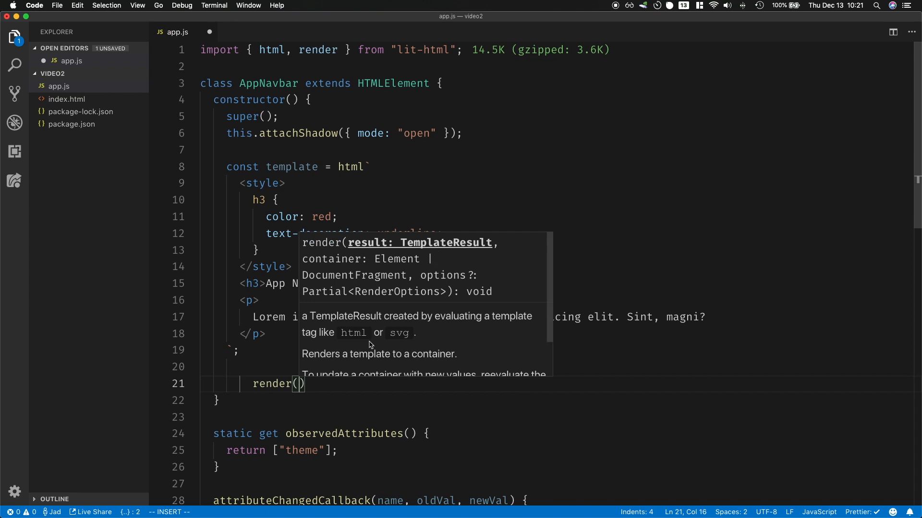
type("template,")
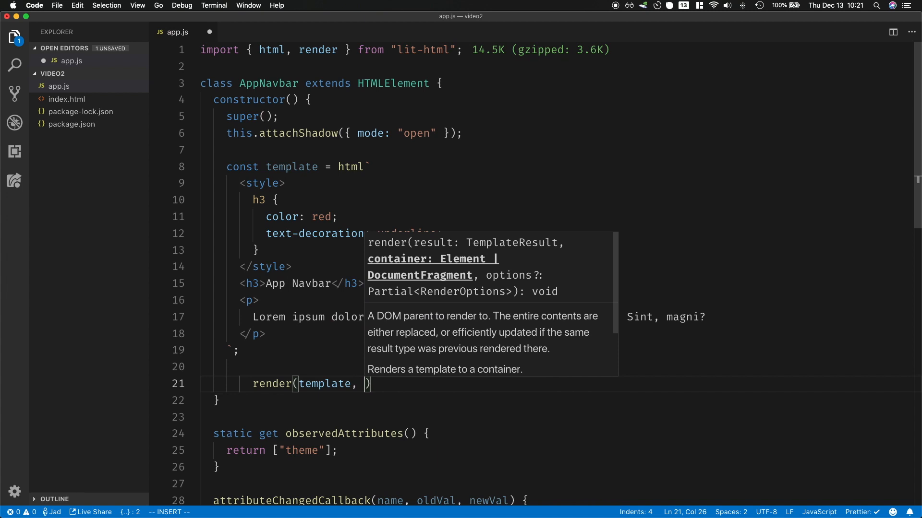
left_click_drag(338, 167, 233, 353)
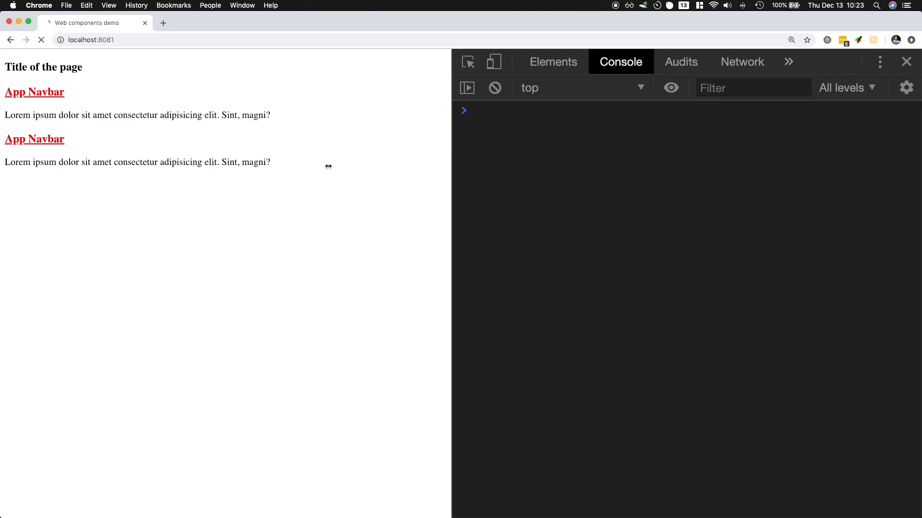
Add type="module" to index.html's script tag, reload Chrome, and return to app.js.
left_click(41, 40)
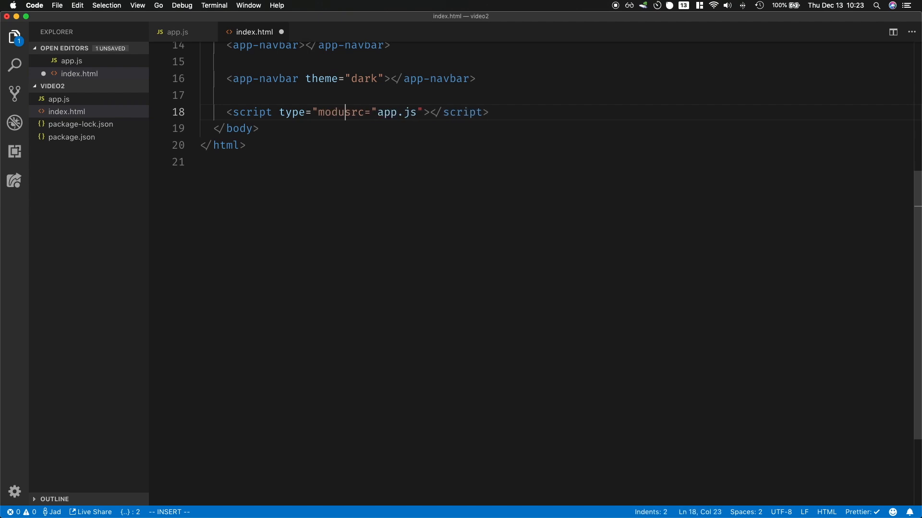
type("le\"")
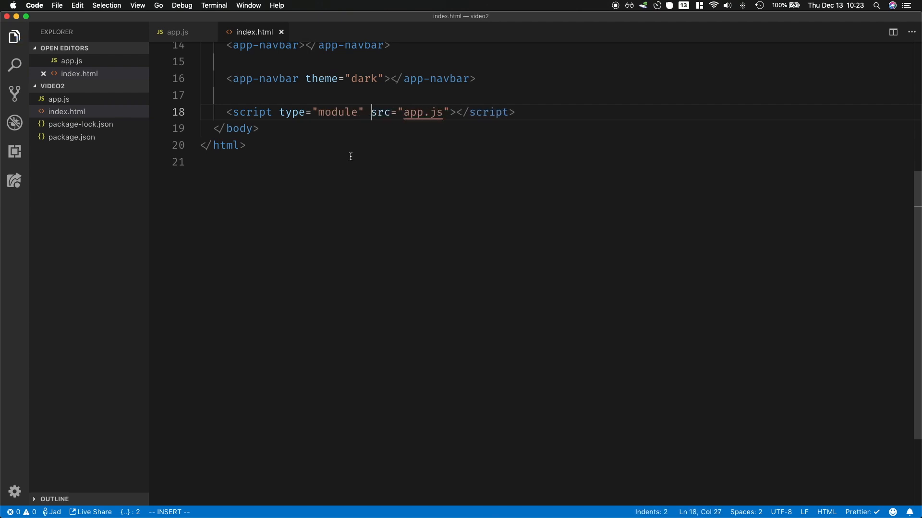
left_click(178, 32)
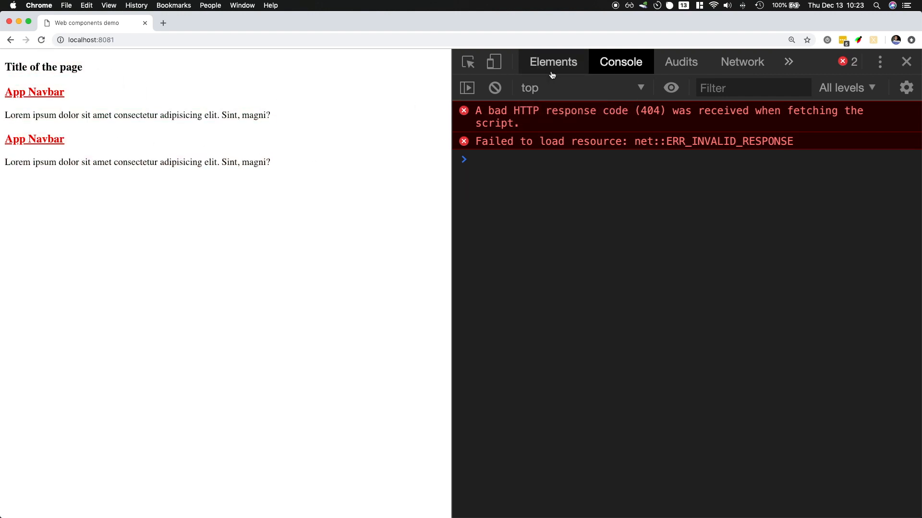
left_click(551, 61)
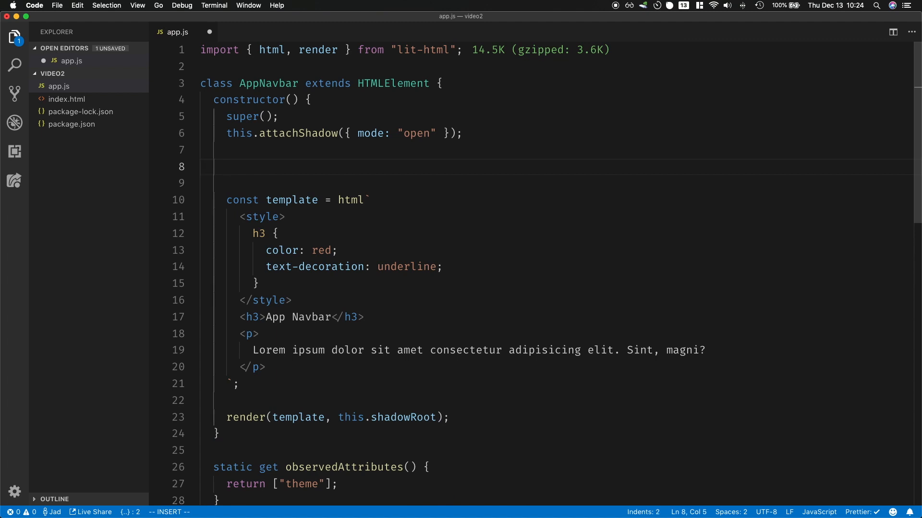
mouse_move(433, 165)
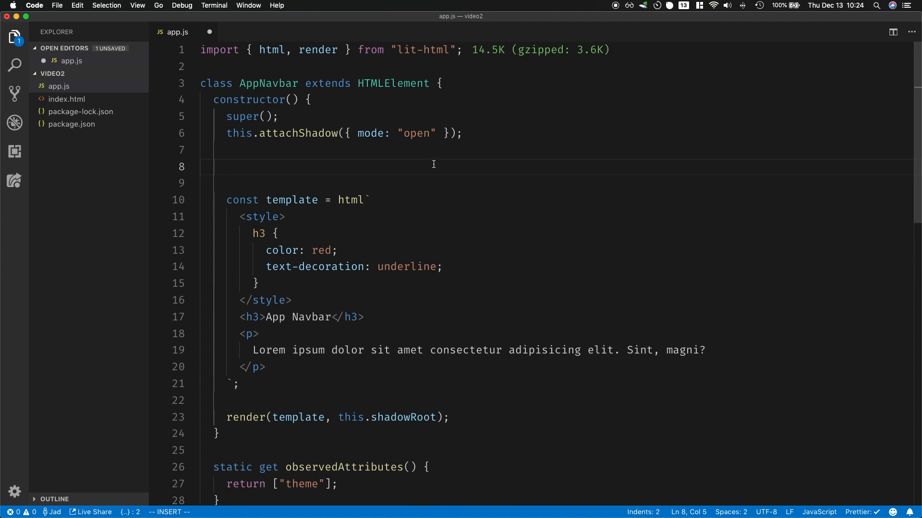
Move the Lorem ipsum paragraph into a new const navbarDescription = html`…` template.
left_click_drag(259, 334, 264, 367)
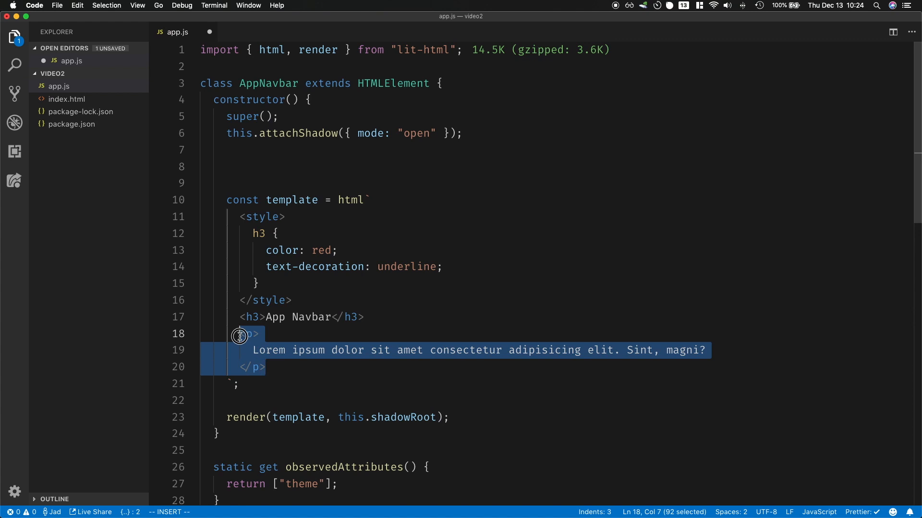
key("Backspace")
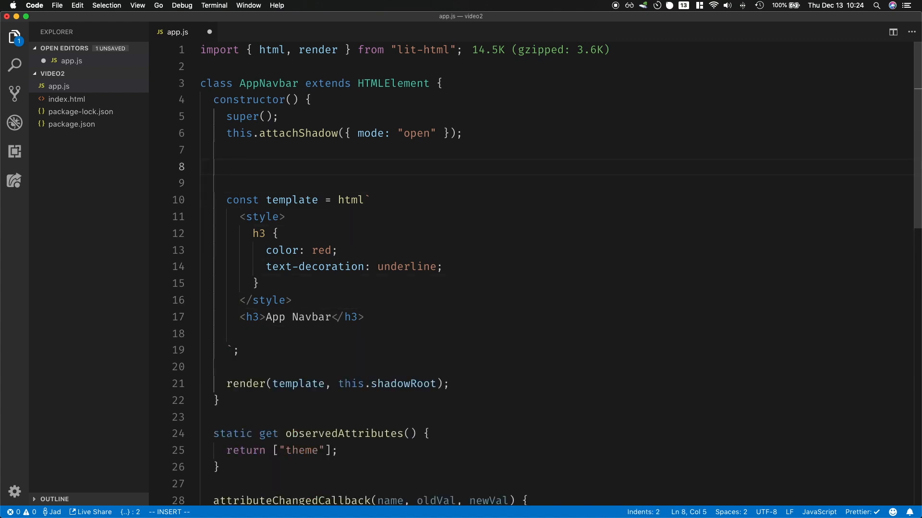
type("const navbar")
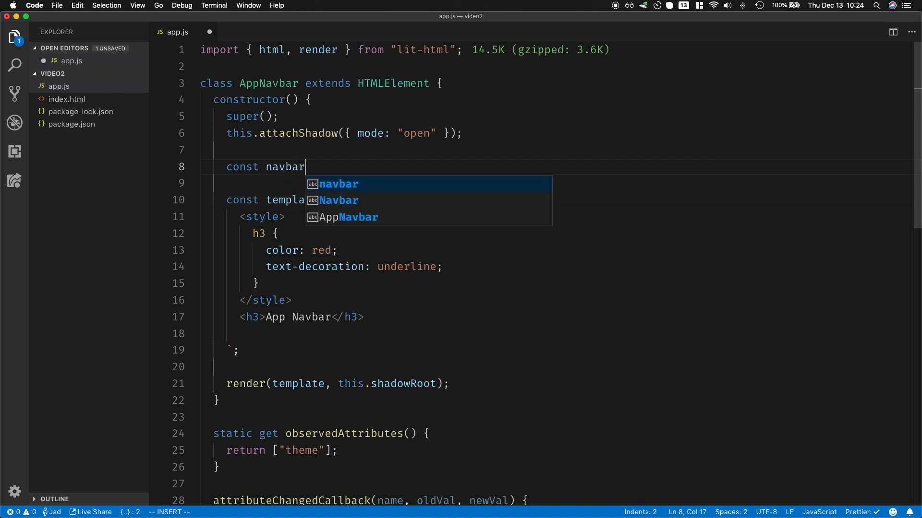
type("Description =")
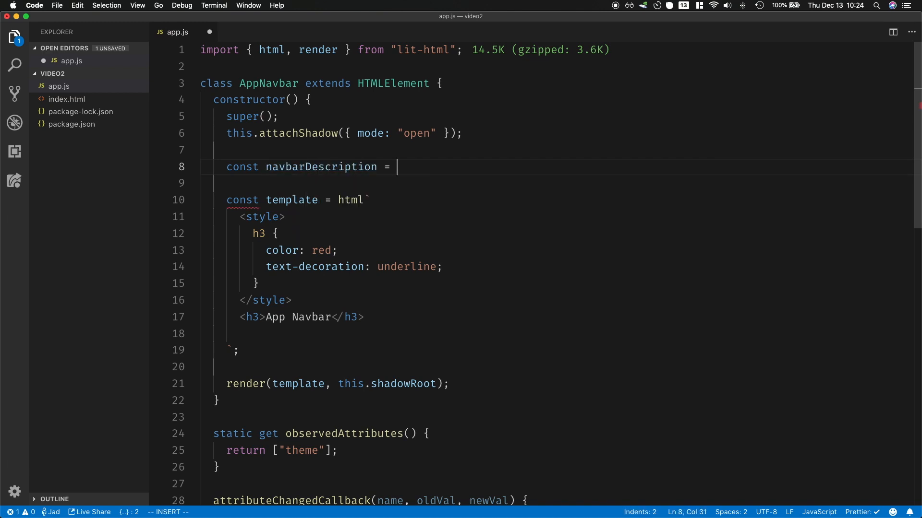
type("html`")
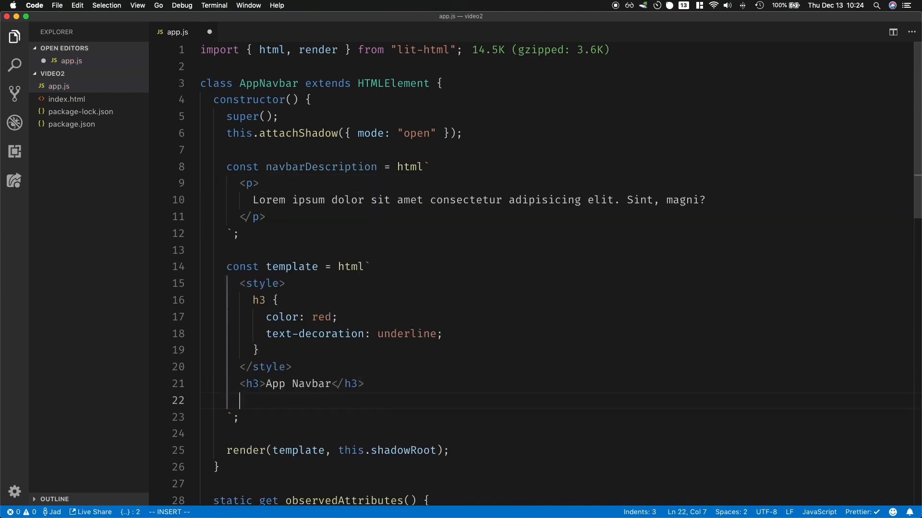
Interpolate ${navbarDescription} below the h3 in the main template.
type("${n}")
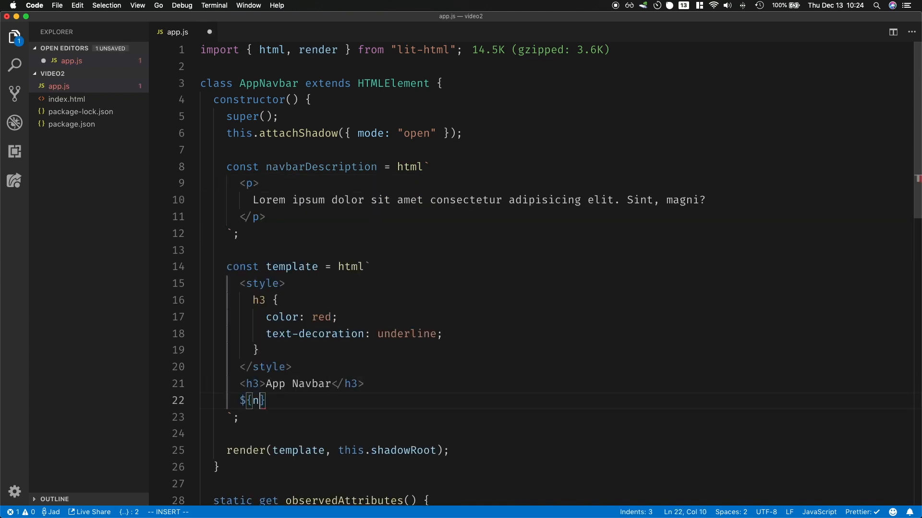
type("avbarDescription")
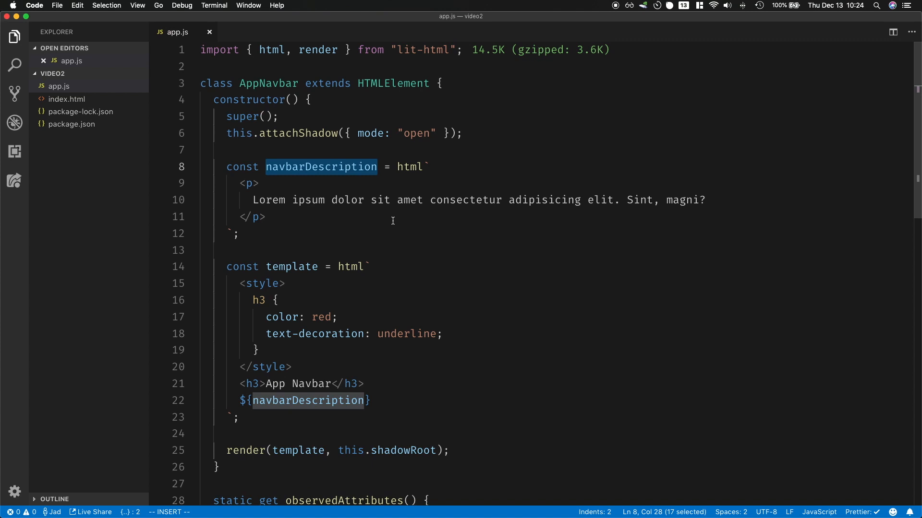
left_click(327, 234)
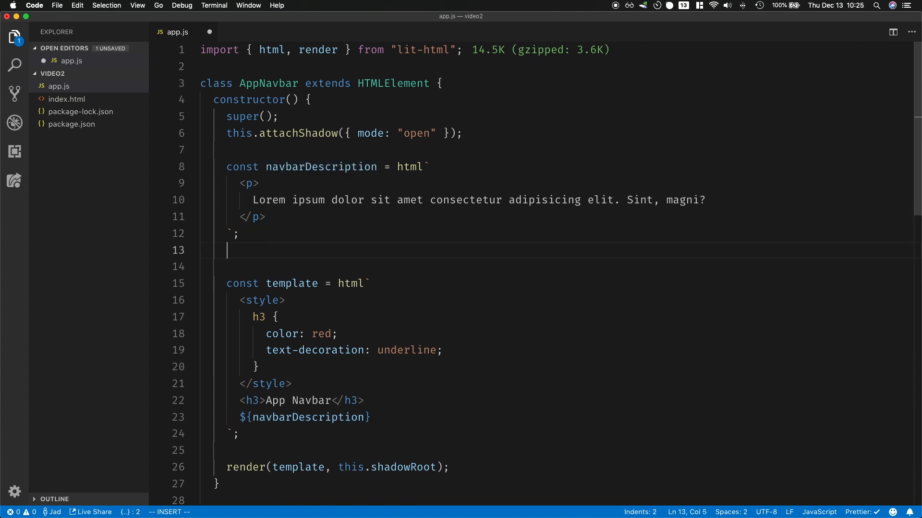
Add const theme = this.getAttribute("theme") and a Dark mode/Light mode ternary in the h3.
type("const theme = this.getAttribute(\"theme\");")
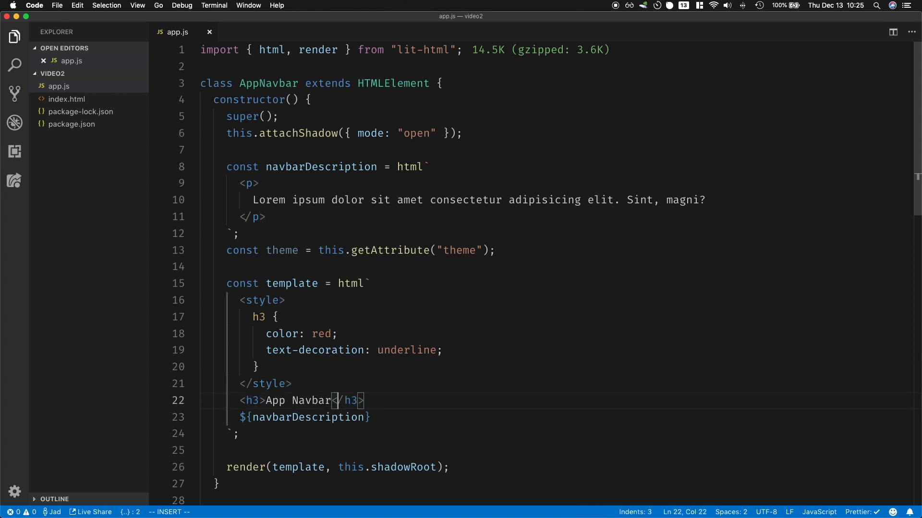
type("${}")
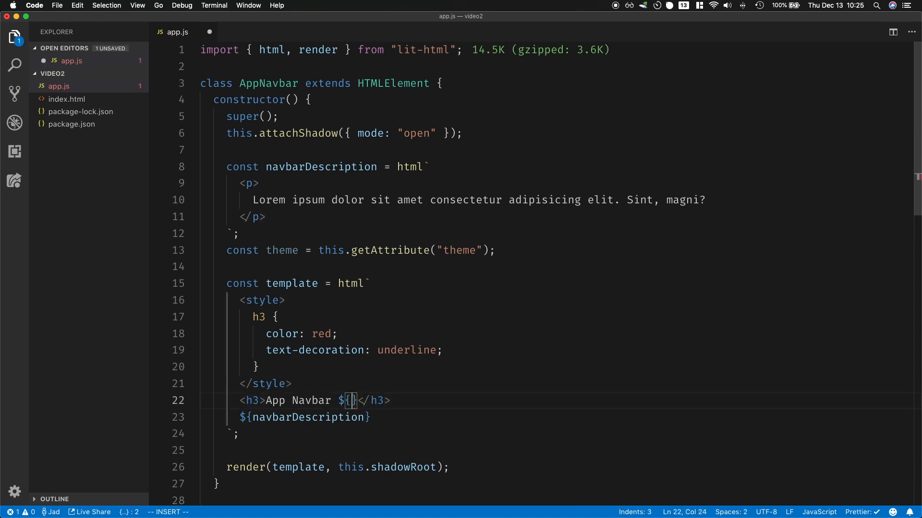
type("theme === \"")
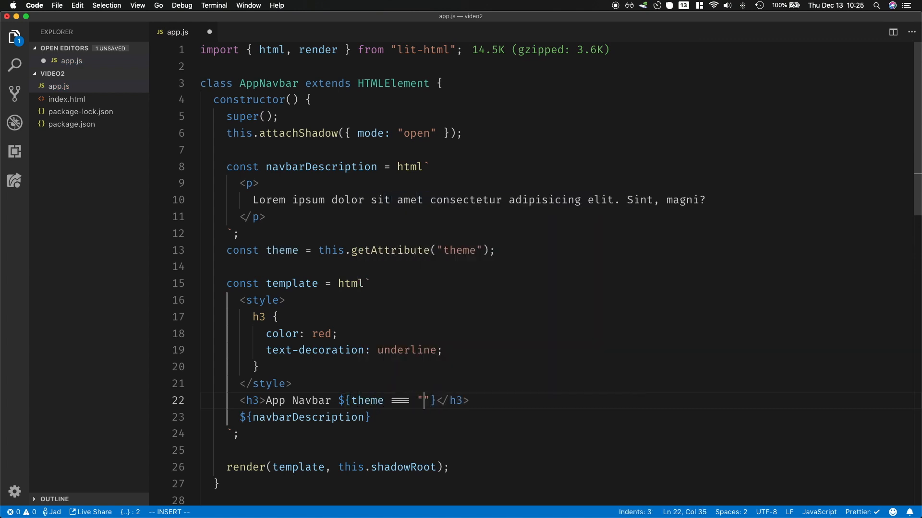
type("dark\" ? \"[")
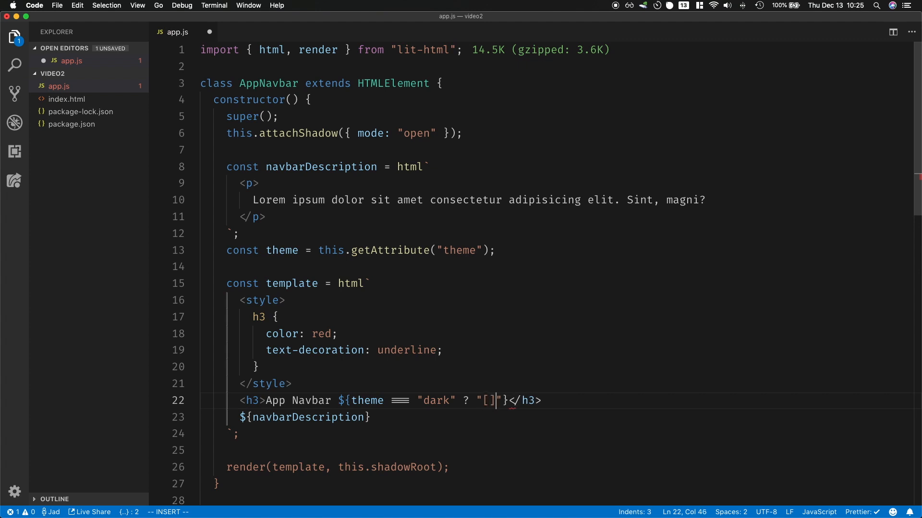
type("Dark mode\" :")
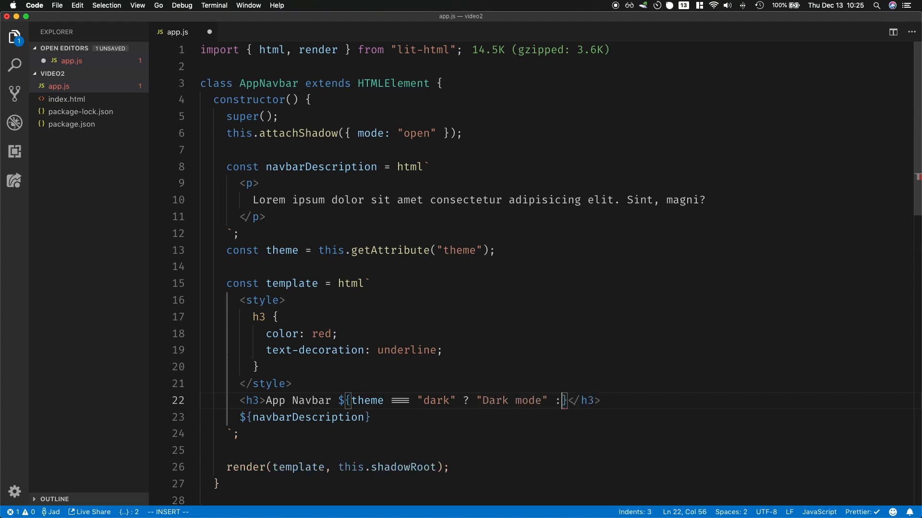
type("\"L")
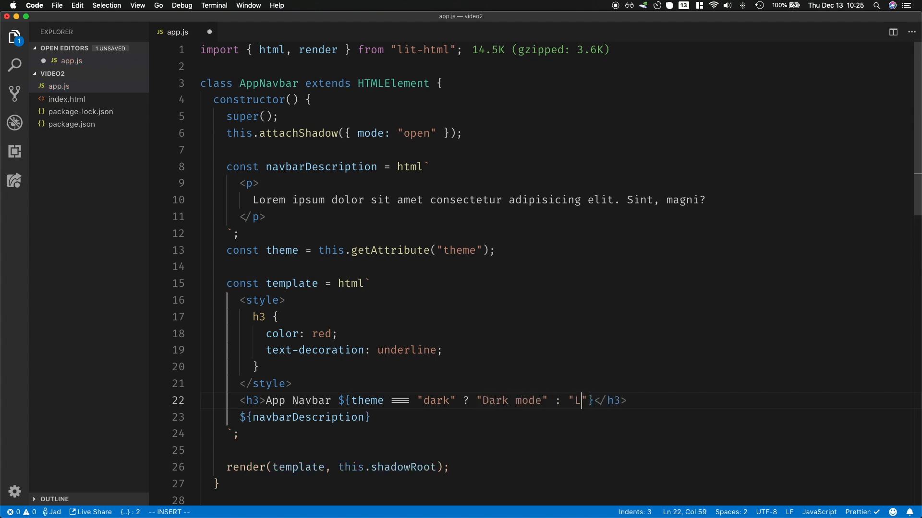
type("ight mode")
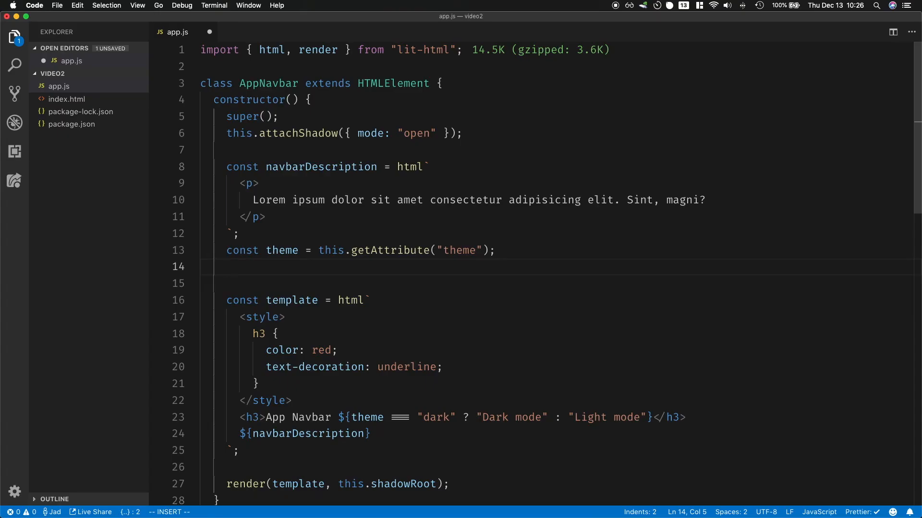
Declare menuItems as ["Accounts", "Settings", "Logout"] and map each item into an <li> inside a <ul>.
type("c")
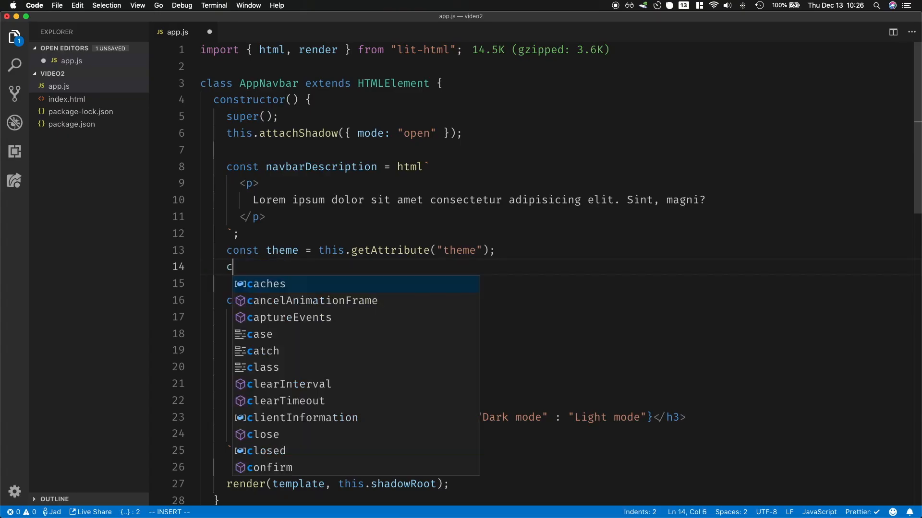
type("onst menuItems =")
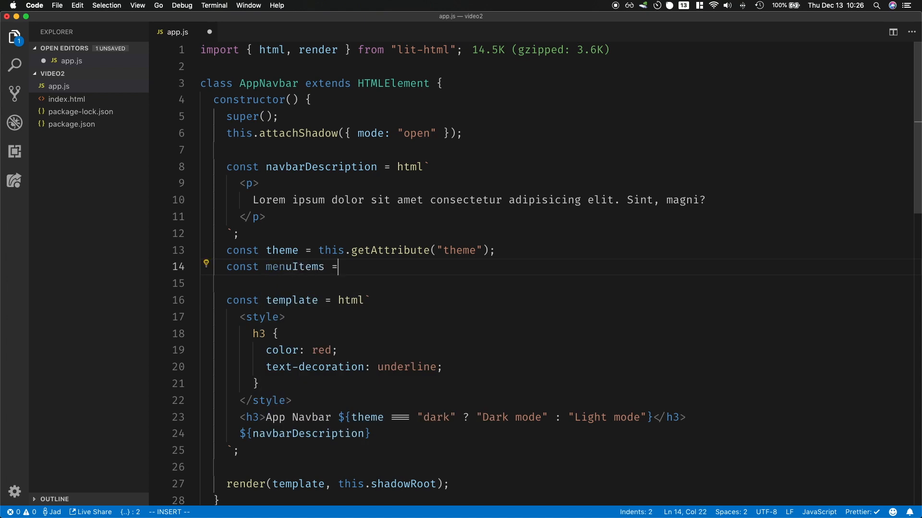
type("[\"Accounts\", \"Settings\", \"Logout\"];")
type("${")
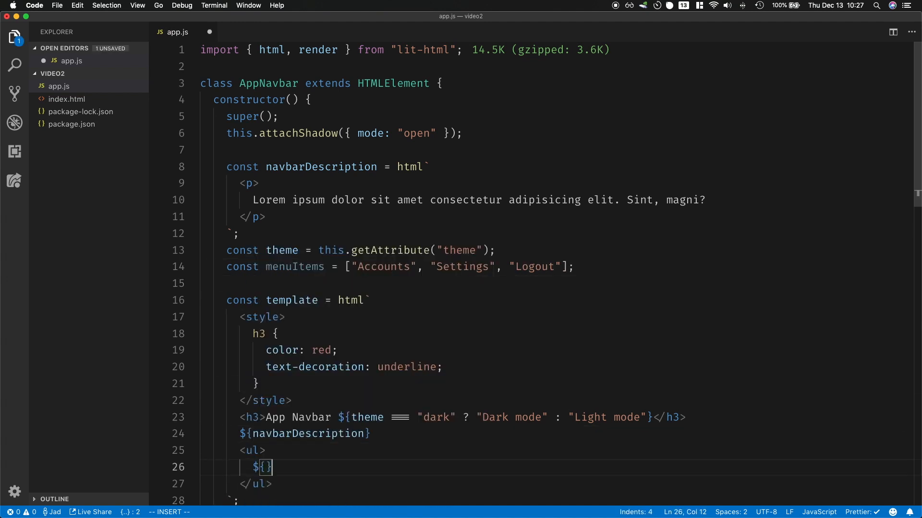
type("menuItems.map(")
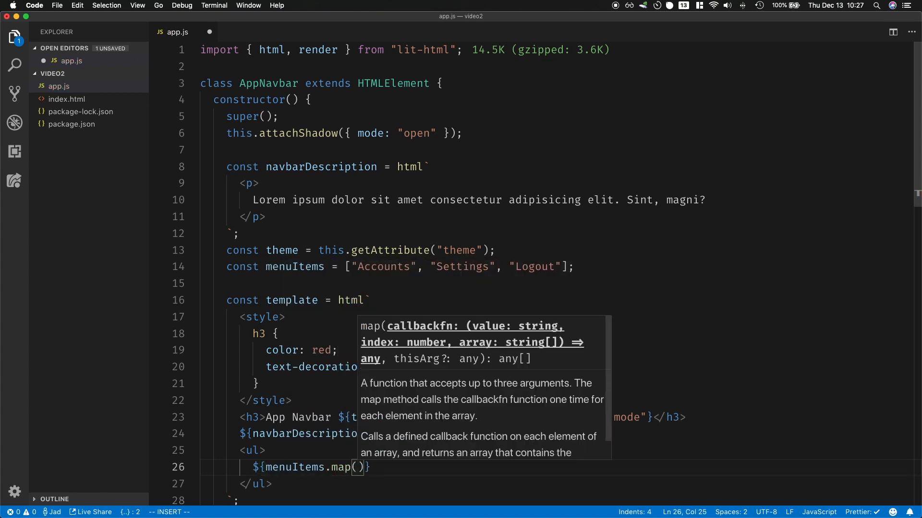
type("item => {}")
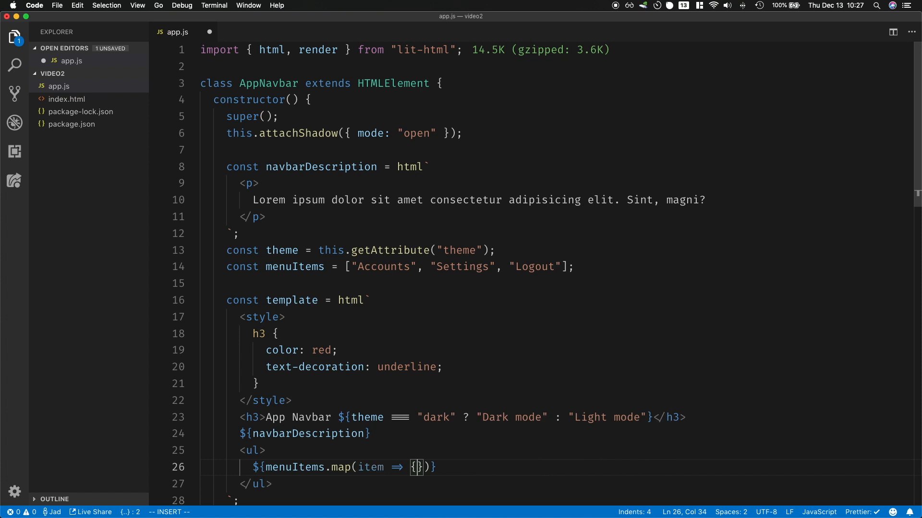
type("html`")
type("<li>${item}</li>")
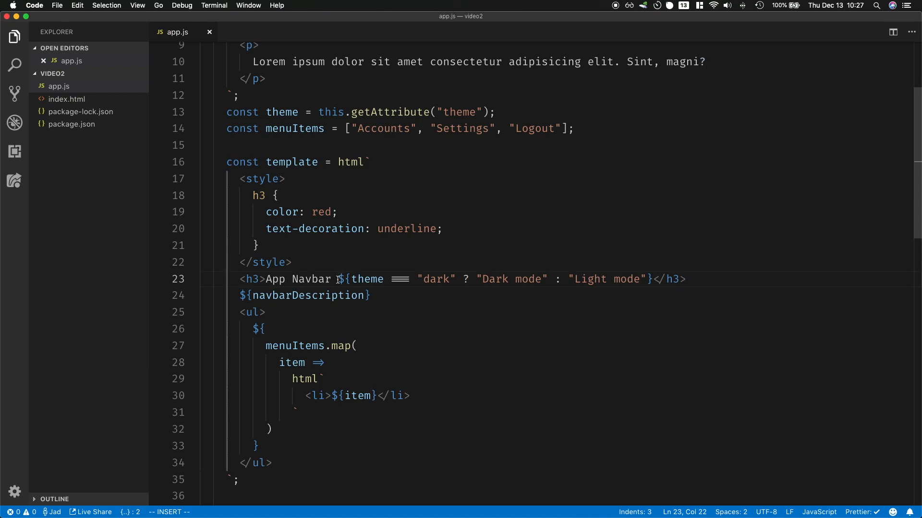
Start a new line after the menu list in the template.
left_click_drag(338, 279, 651, 278)
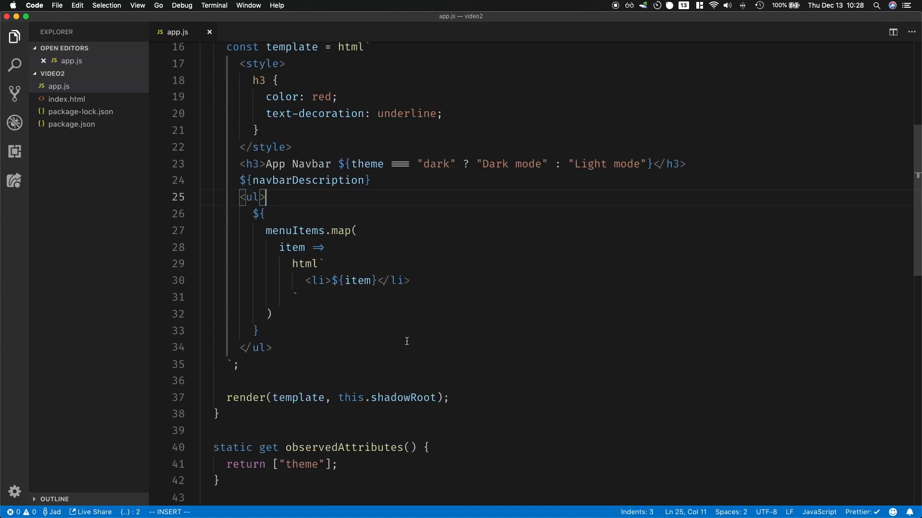
key("enter")
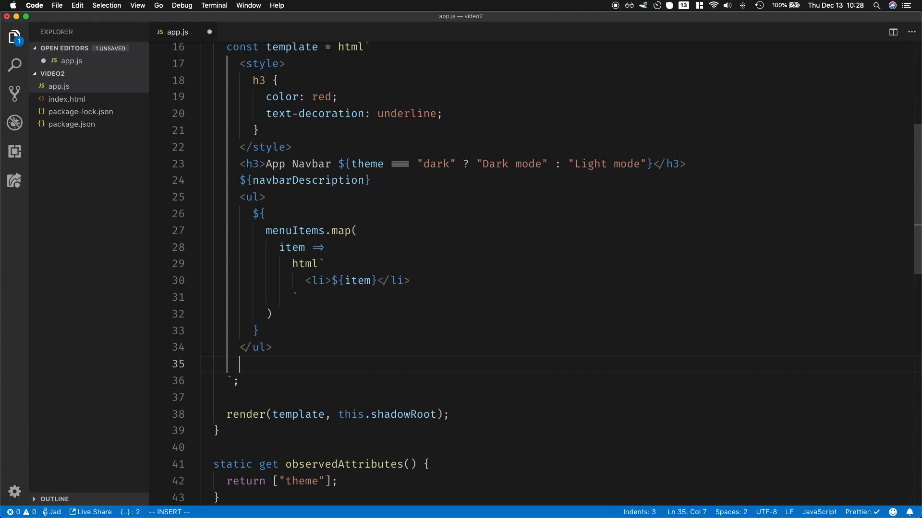
scroll("down", 3)
type("<app-menu></app-menu>")
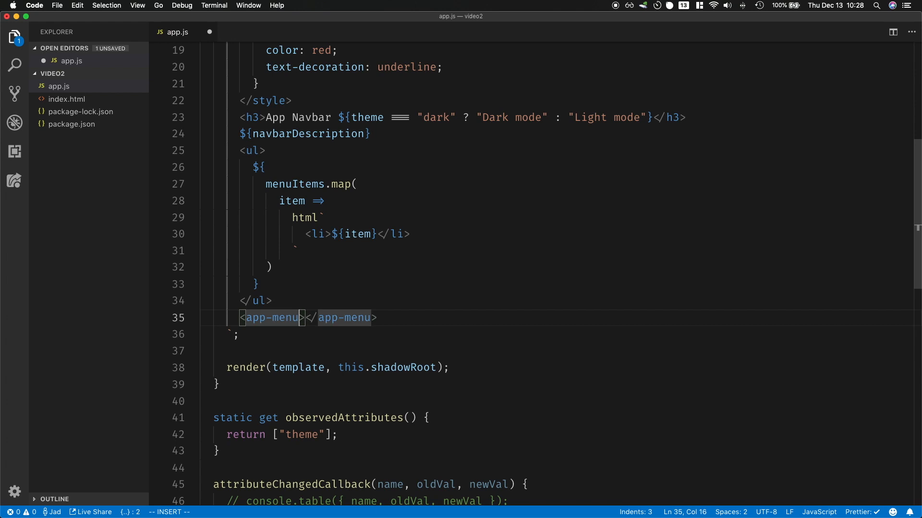
Add <app-menu ?dark="${theme === "dark"}"></app-menu> after the list.
type("dark")
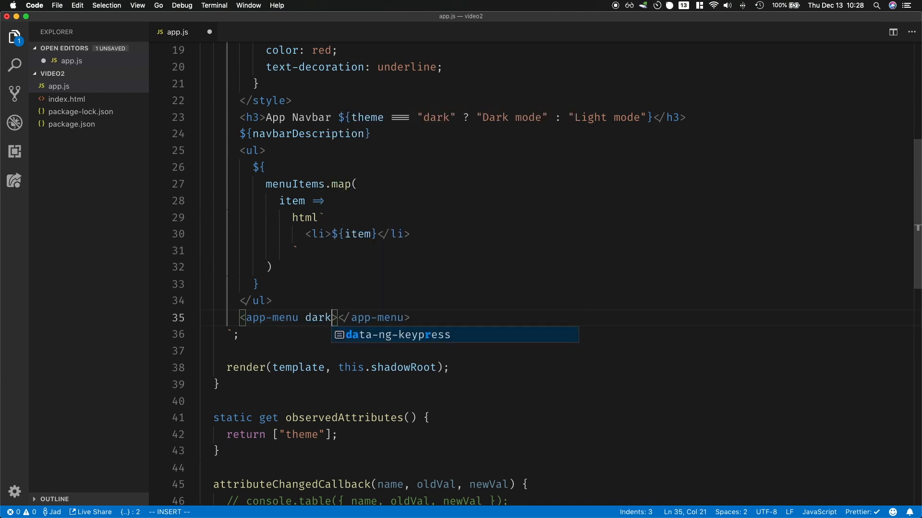
type("=\"")
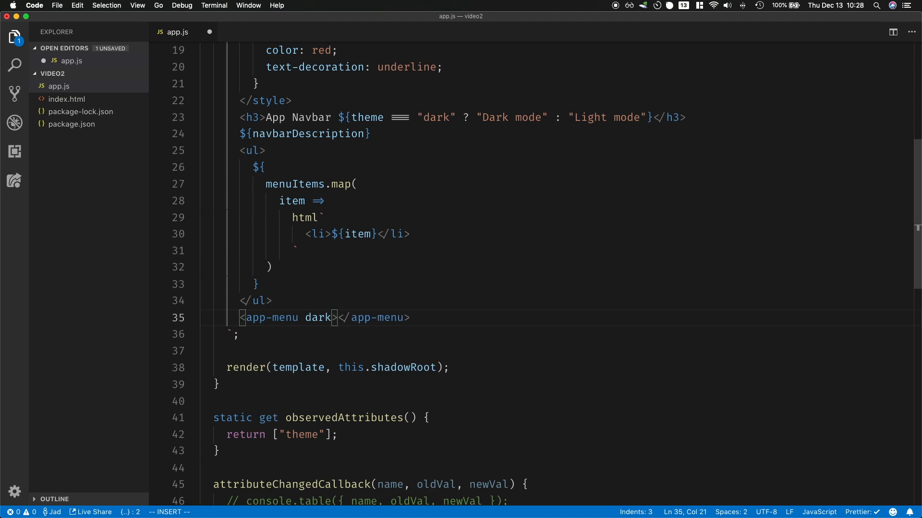
type("?")
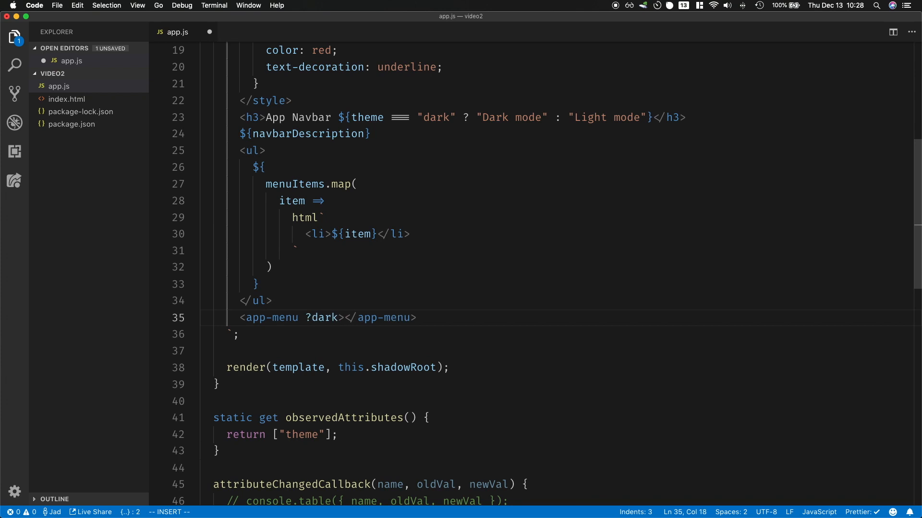
type("=\"${}\"")
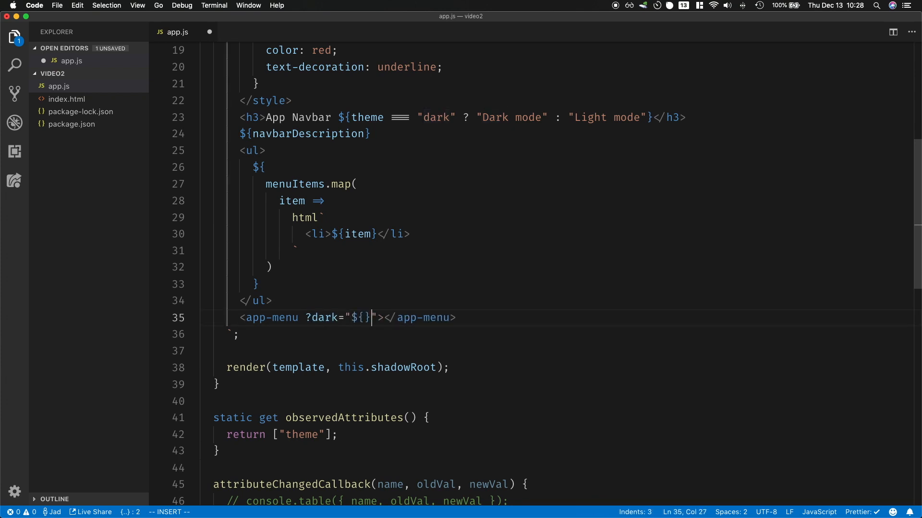
type("theme === \"dark\"")
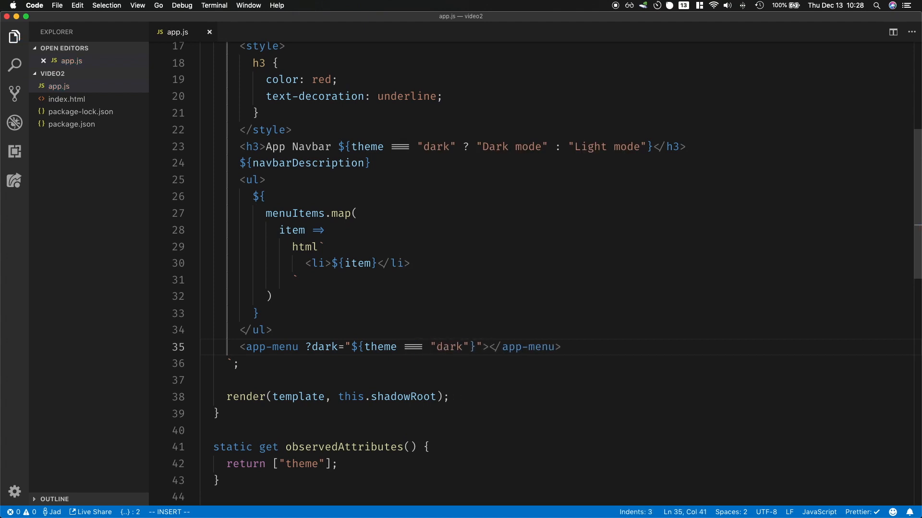
double_click(323, 346)
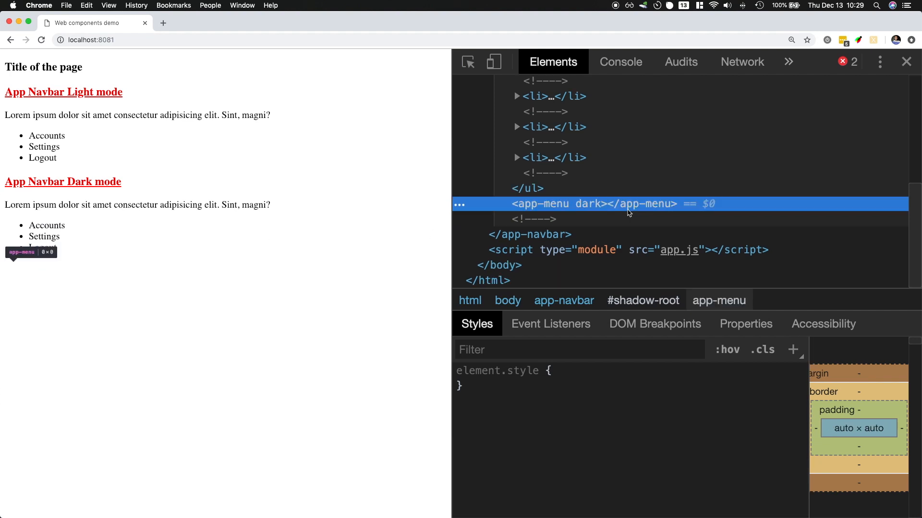
mouse_move(594, 210)
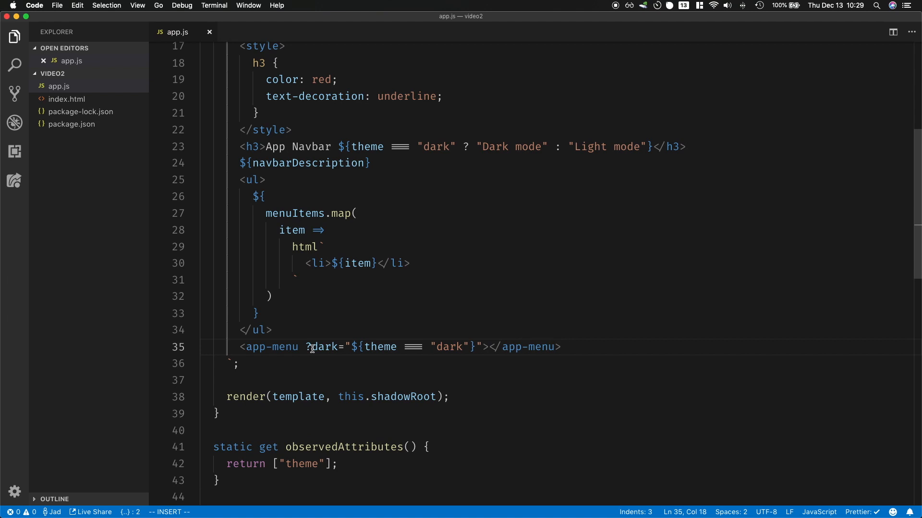
left_click(483, 347)
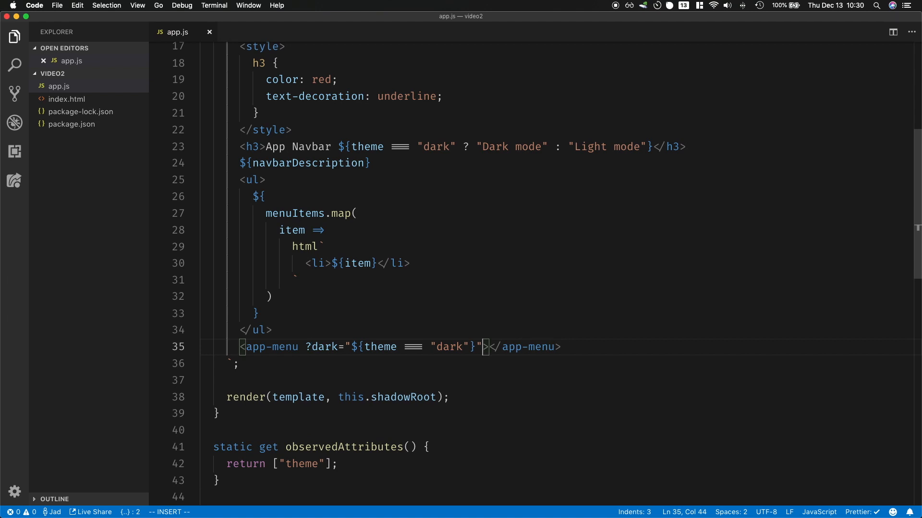
type(".menuItems=\"${menuItems")
type("@")
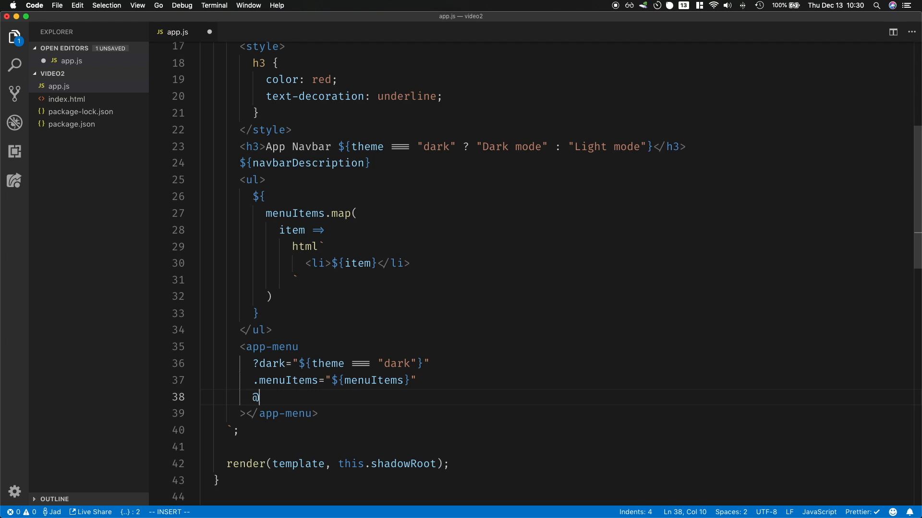
type("click=\"")
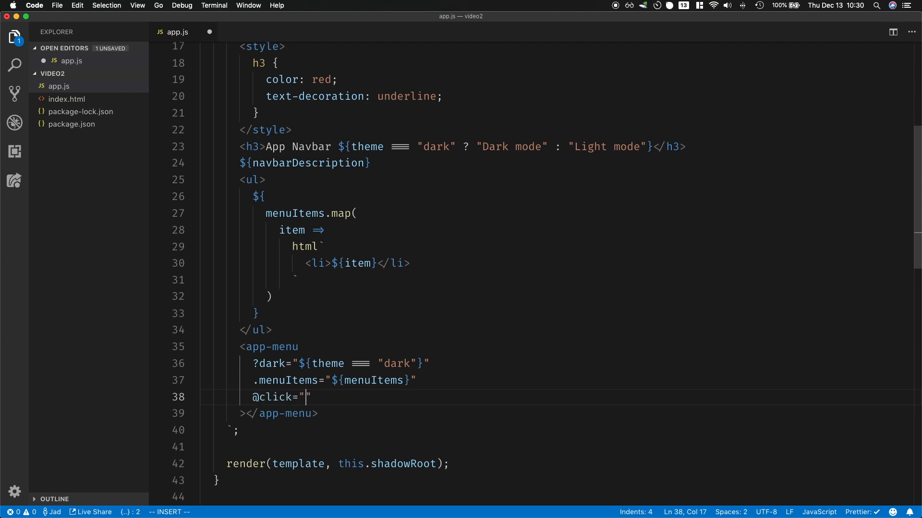
type("${this.handleClick")
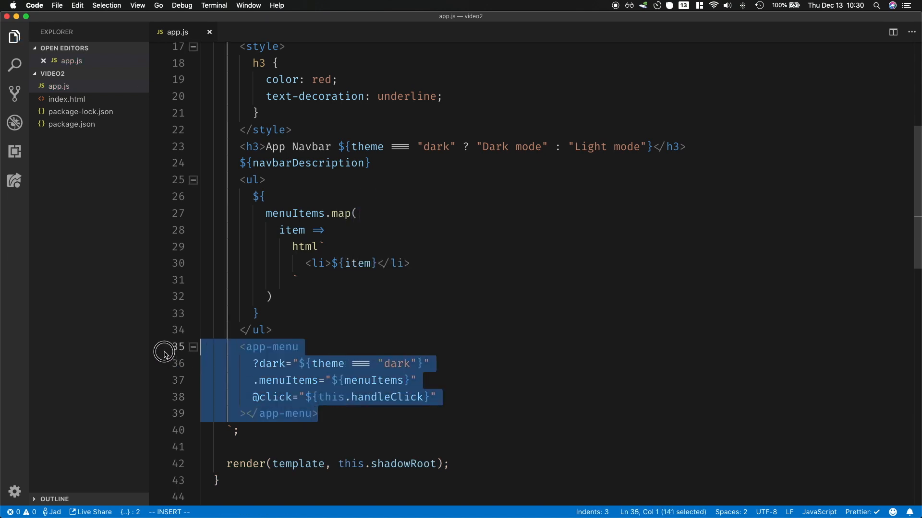
left_click(400, 413)
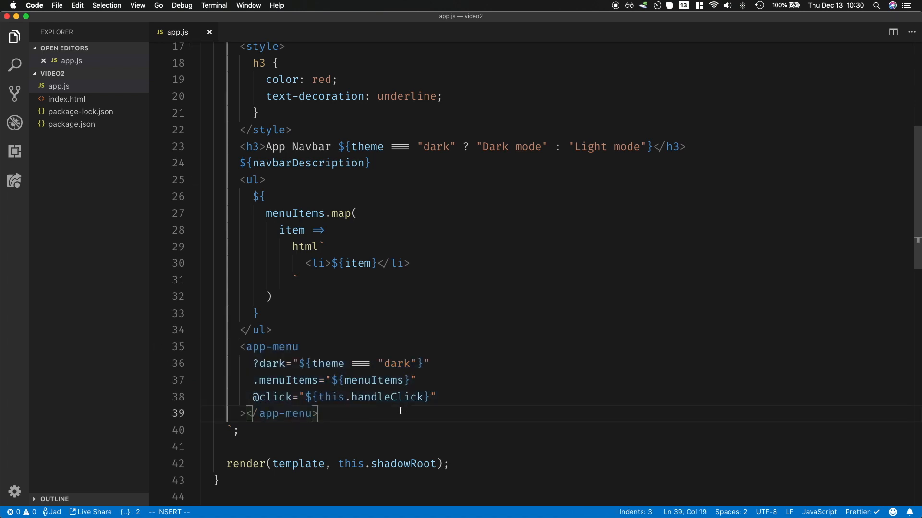